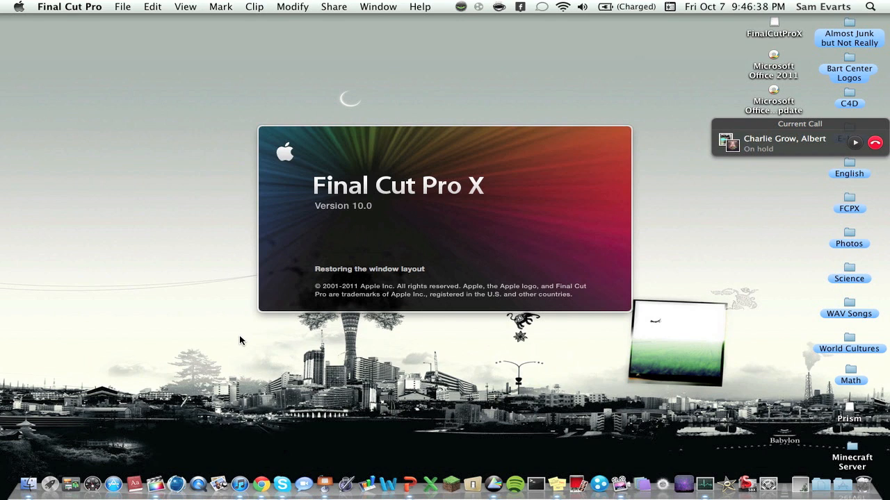
{"action": "mouse_move", "coordinate": [340, 251]}
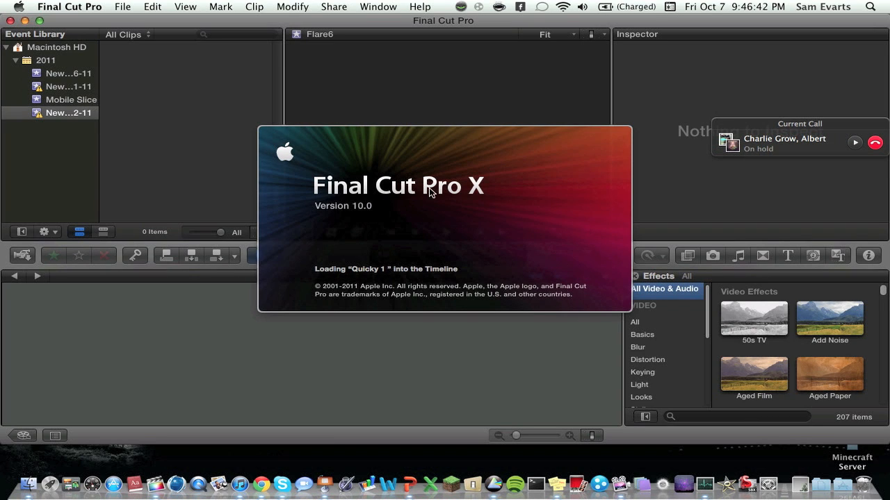
{"action": "mouse_move", "coordinate": [450, 214]}
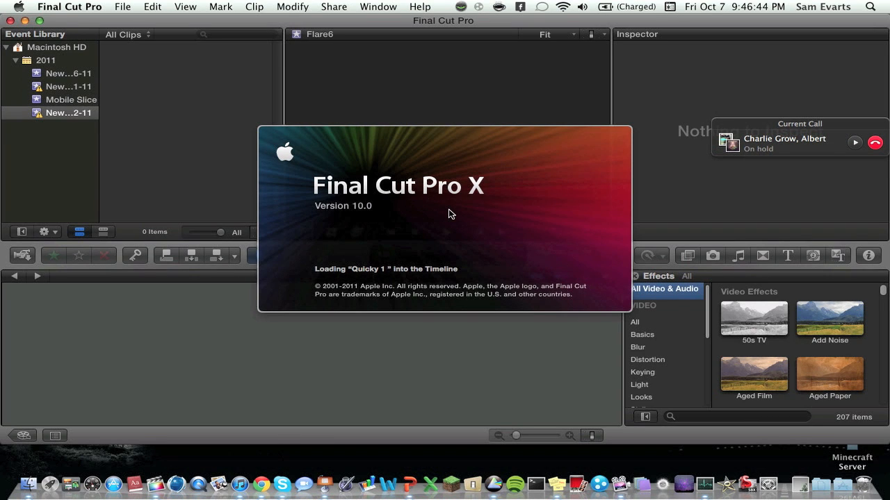
{"action": "mouse_move", "coordinate": [479, 200]}
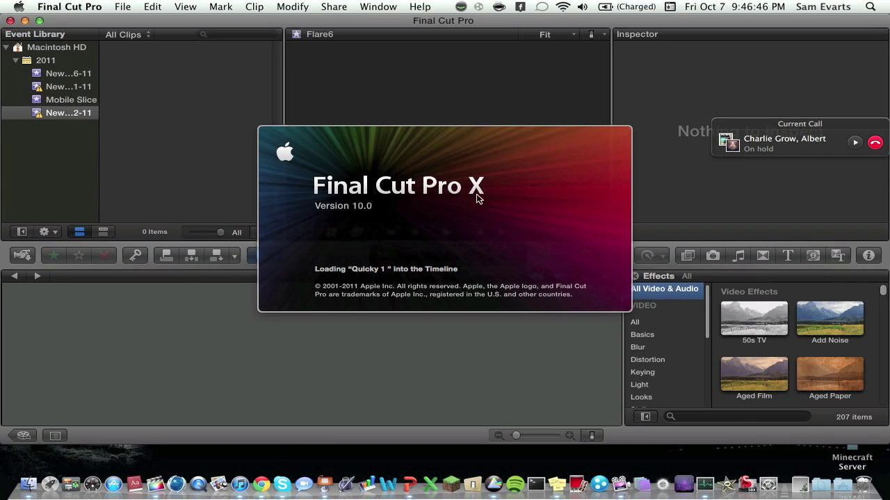
{"action": "mouse_move", "coordinate": [537, 258]}
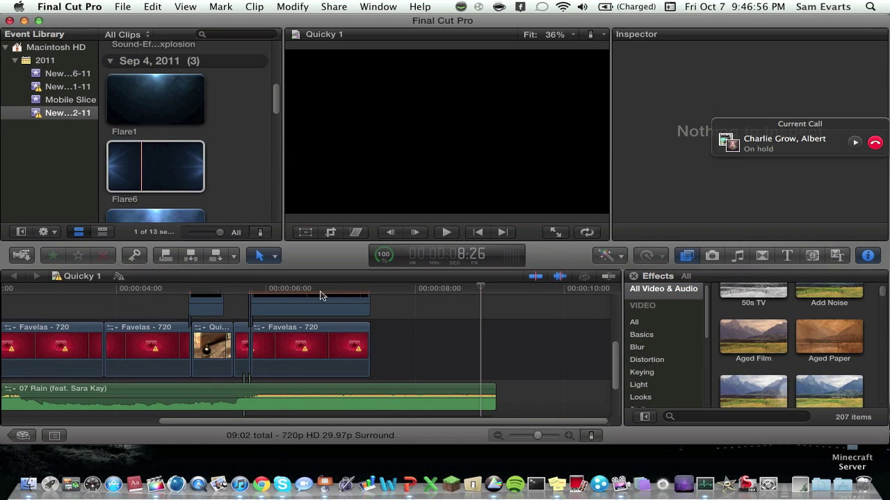
{"action": "mouse_move", "coordinate": [251, 313]}
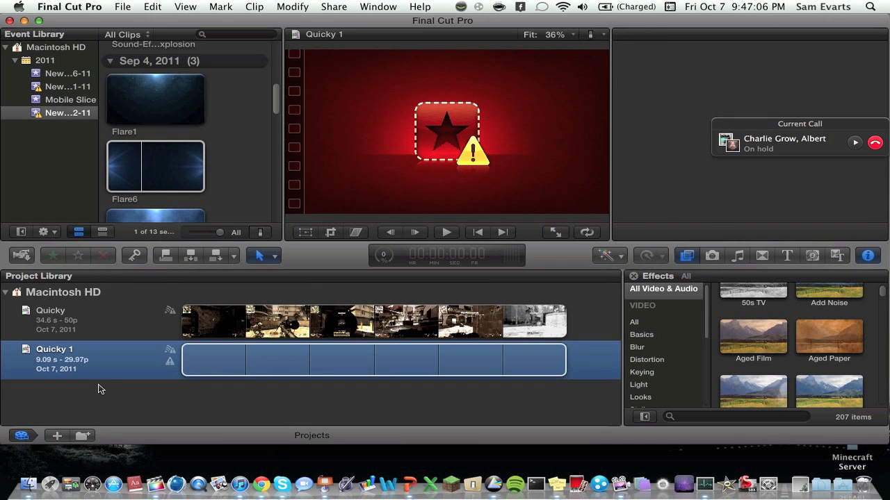
- Start a new project and name it 'Optical Tut'
{"action": "left_click", "coordinate": [57, 435]}
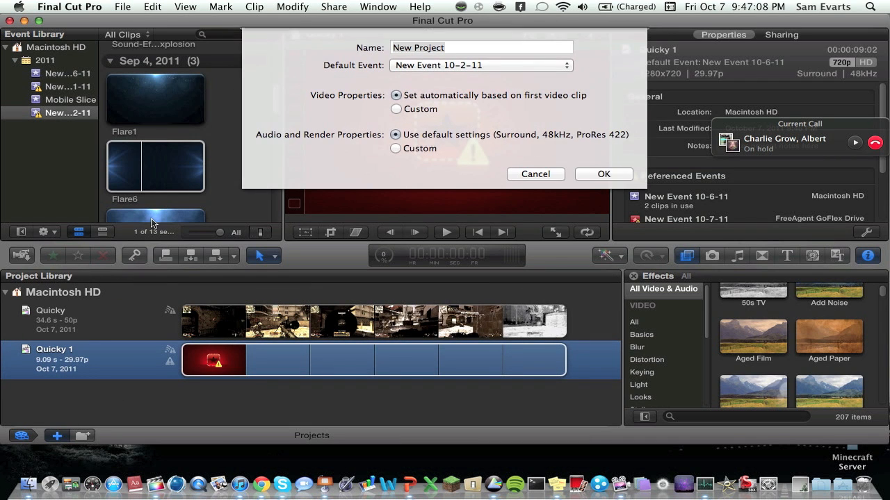
{"action": "left_click", "coordinate": [481, 47]}
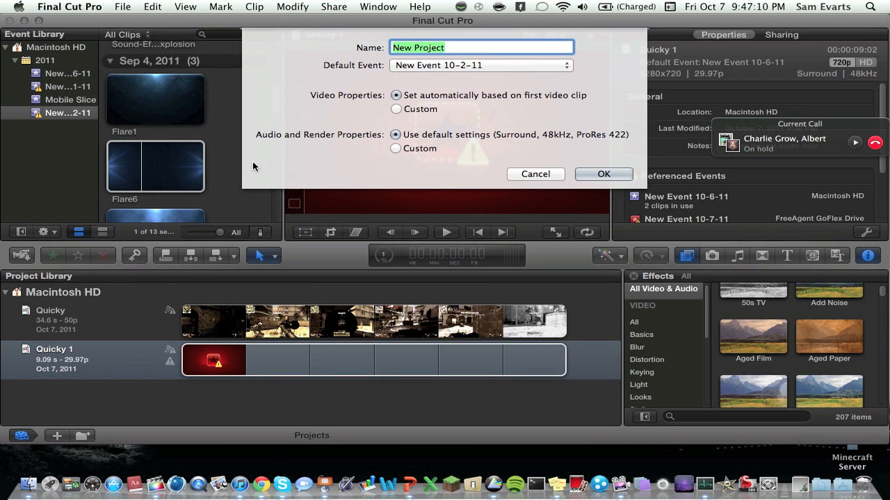
{"action": "type", "text": "Optical Tut"}
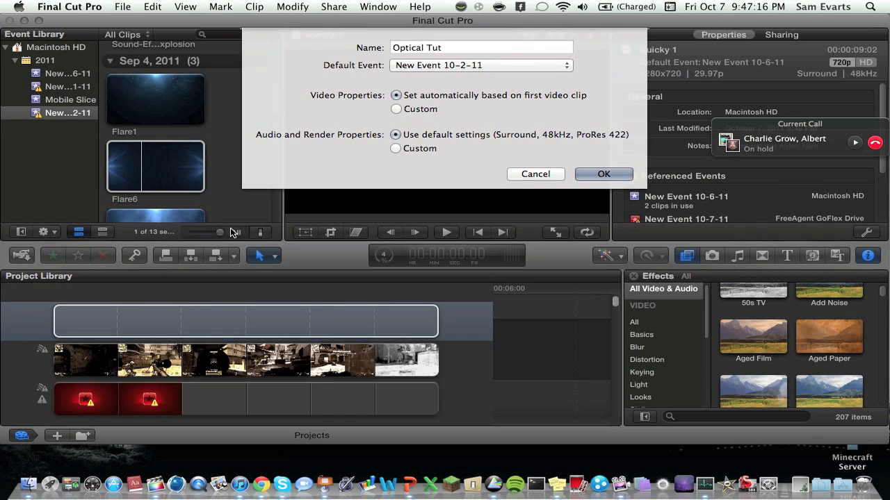
- Create the project and drag the Terminal Throwing knife clip into the timeline
{"action": "left_click", "coordinate": [603, 174]}
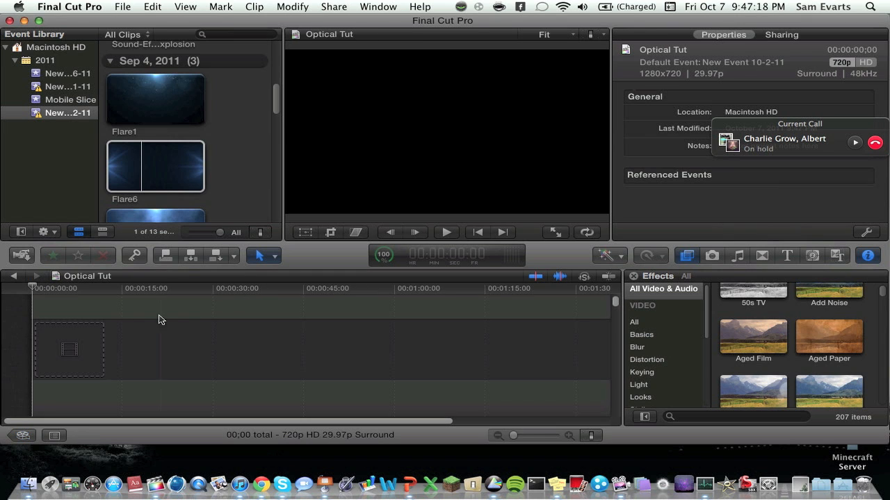
{"action": "scroll", "scroll_direction": "down", "scroll_amount": 3}
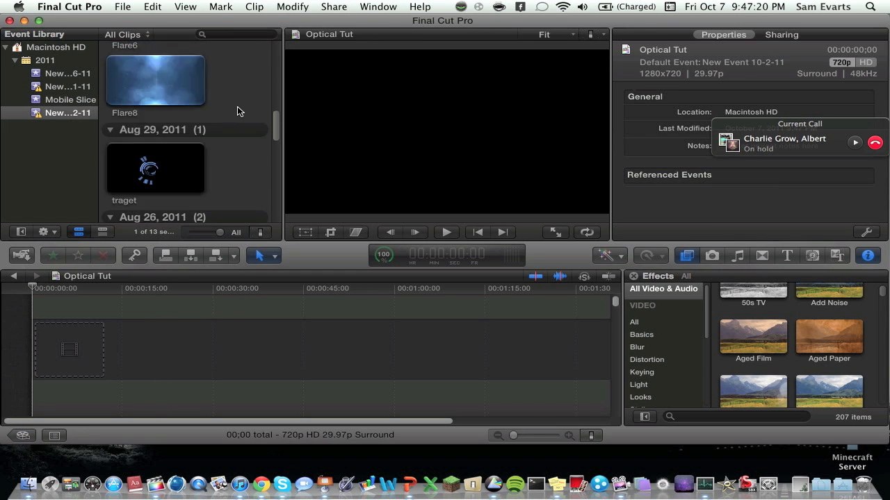
{"action": "scroll", "scroll_direction": "down", "scroll_amount": 3}
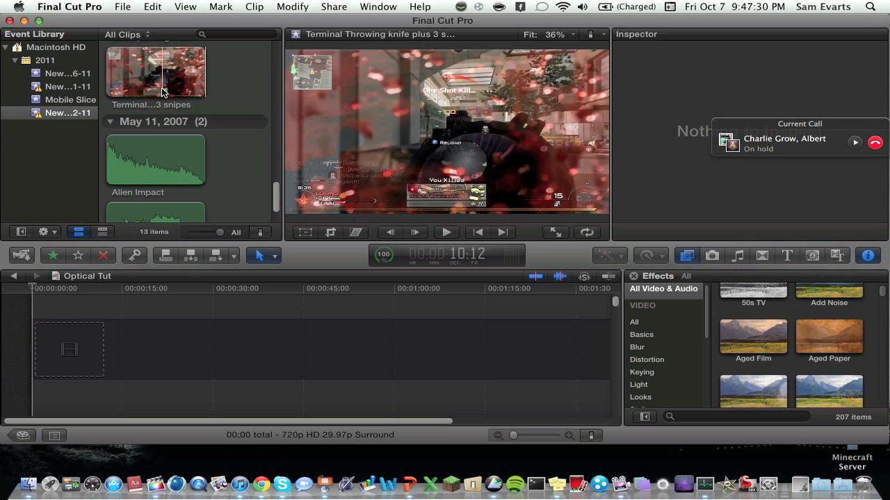
{"action": "left_click", "coordinate": [170, 82]}
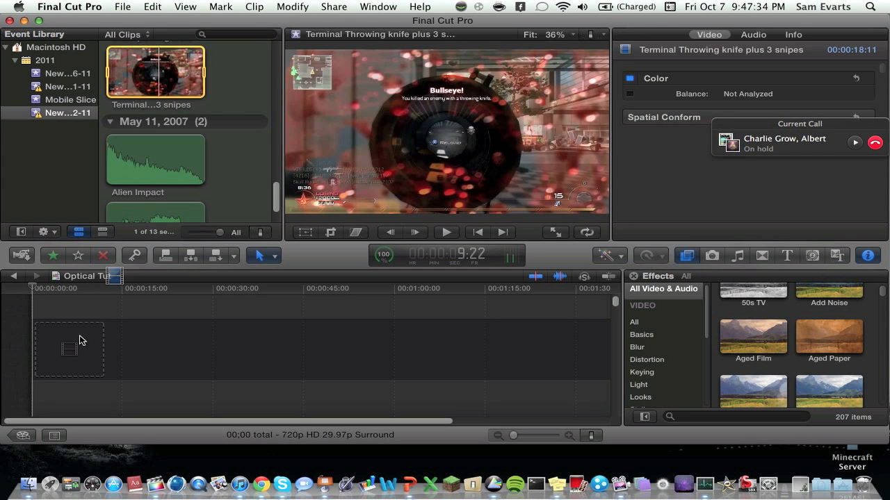
{"action": "left_click_drag", "start_coordinate": [155, 72], "coordinate": [118, 351]}
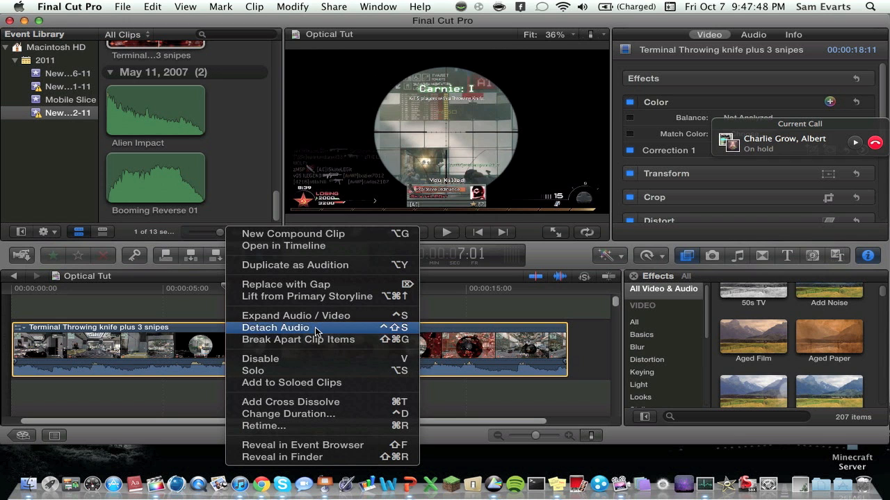
- Detach the clip's audio, slice it, and play from the start
{"action": "left_click", "coordinate": [275, 327]}
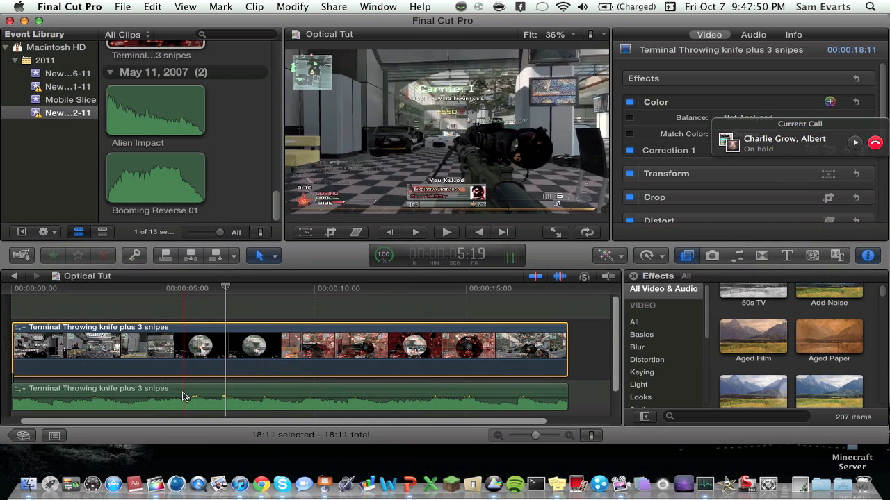
{"action": "left_click", "coordinate": [149, 397]}
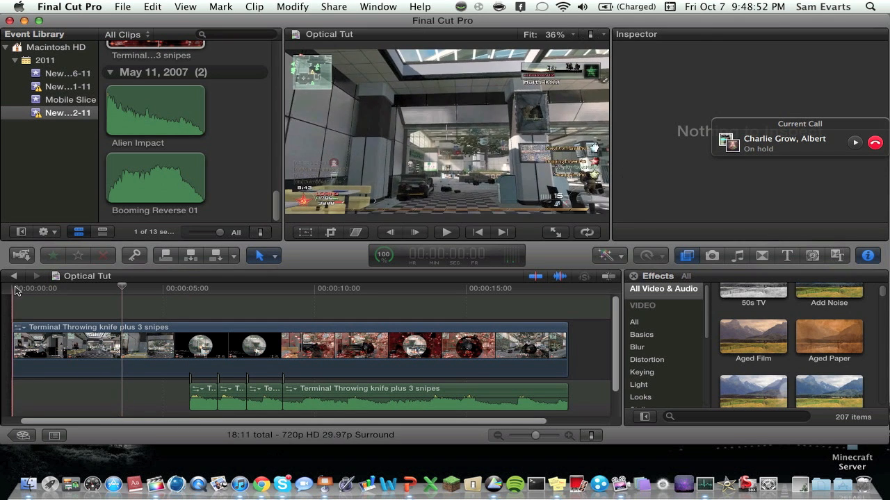
{"action": "left_click", "coordinate": [445, 232]}
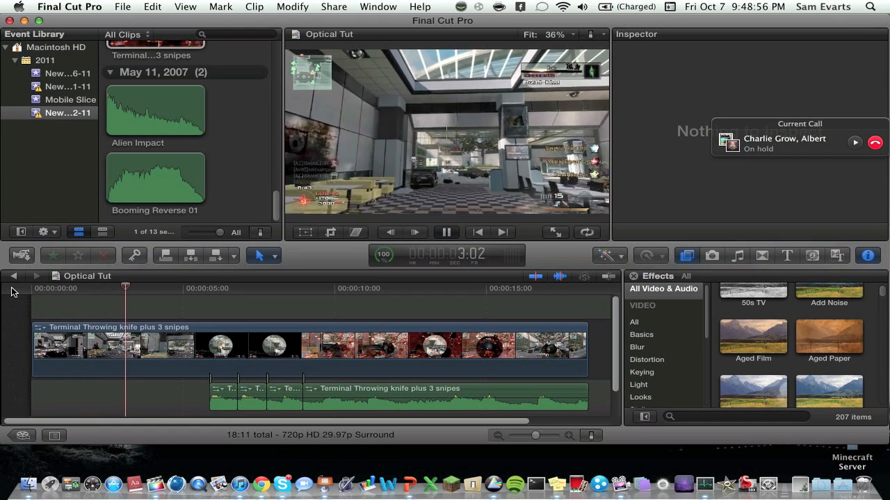
{"action": "left_click", "coordinate": [446, 232]}
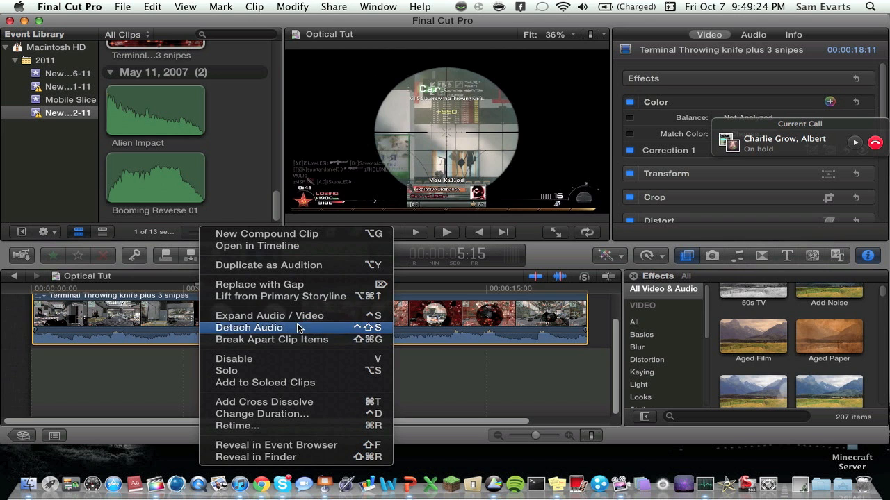
- Detach the throwing-knife clip's audio and delete it, leaving video only
{"action": "left_click", "coordinate": [249, 328]}
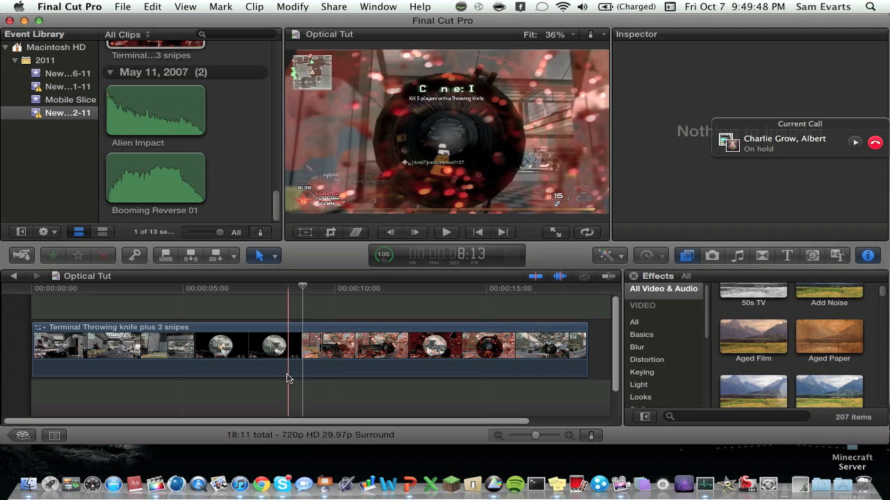
- Blade the clip twice around 00:00:08 and select the short middle piece
{"action": "left_click", "coordinate": [288, 347]}
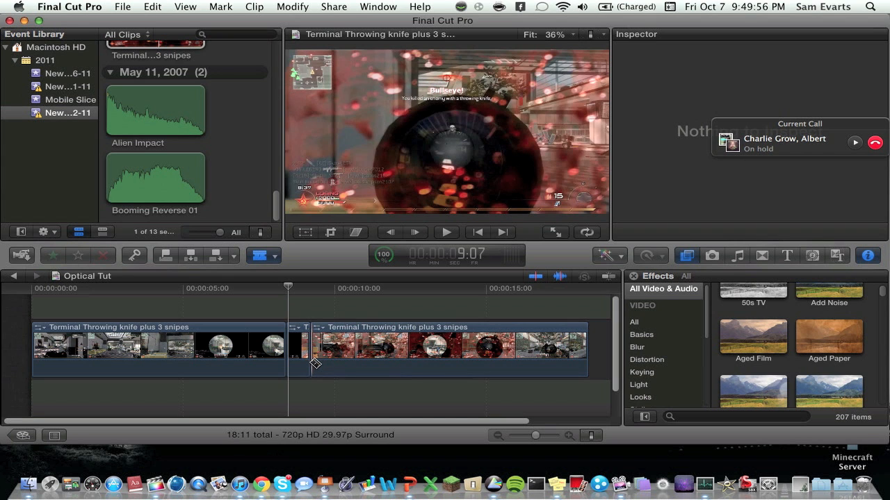
{"action": "left_click", "coordinate": [299, 349]}
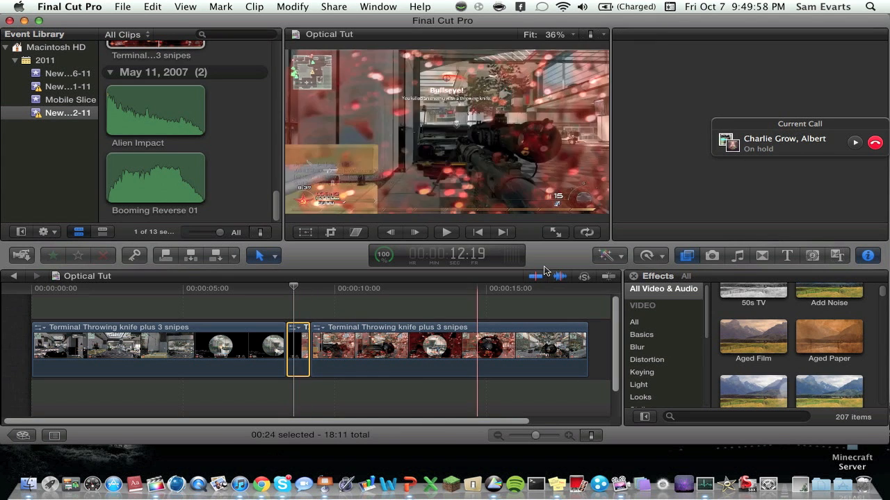
- Retime the middle section to Slow 25% and play it back
{"action": "left_click", "coordinate": [649, 256]}
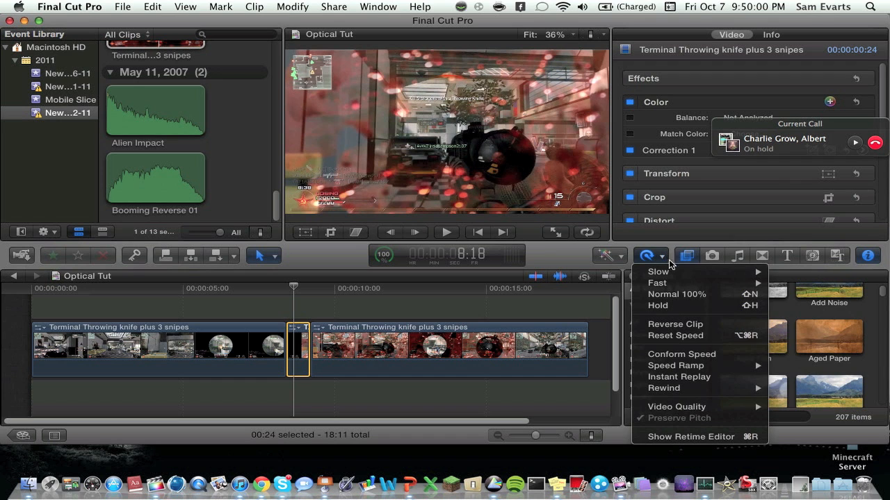
{"action": "mouse_move", "coordinate": [658, 271]}
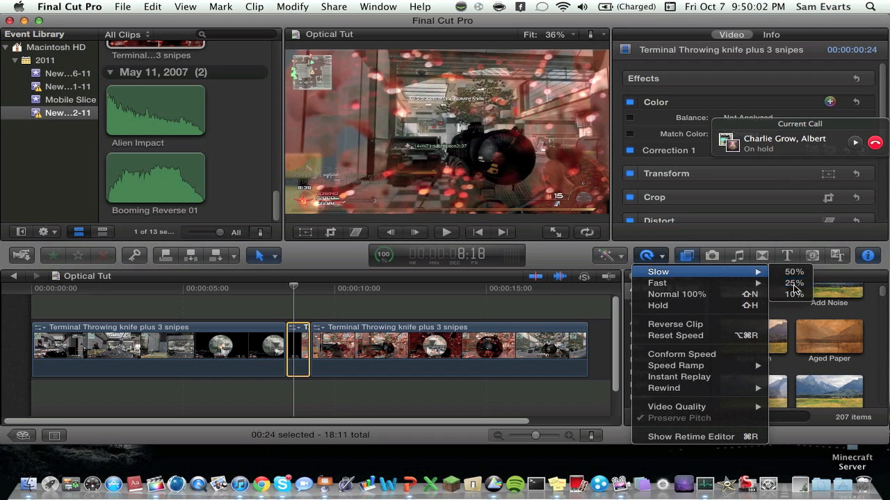
{"action": "left_click", "coordinate": [793, 283]}
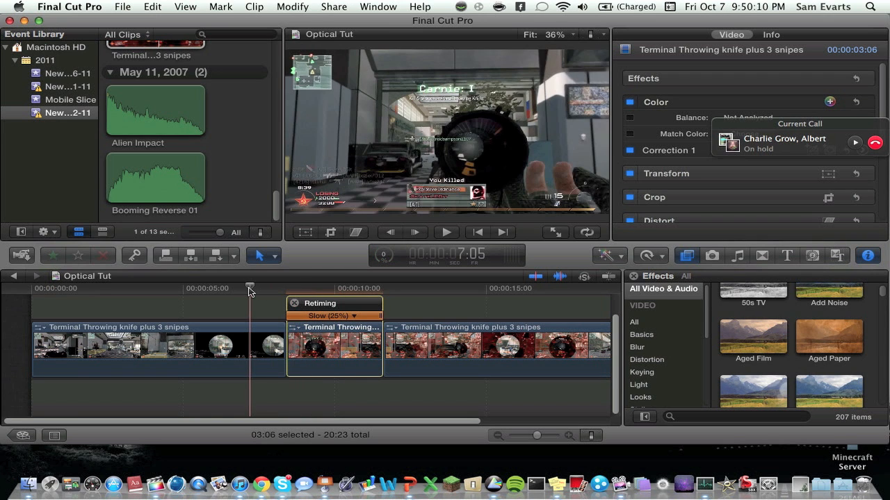
{"action": "left_click", "coordinate": [446, 232]}
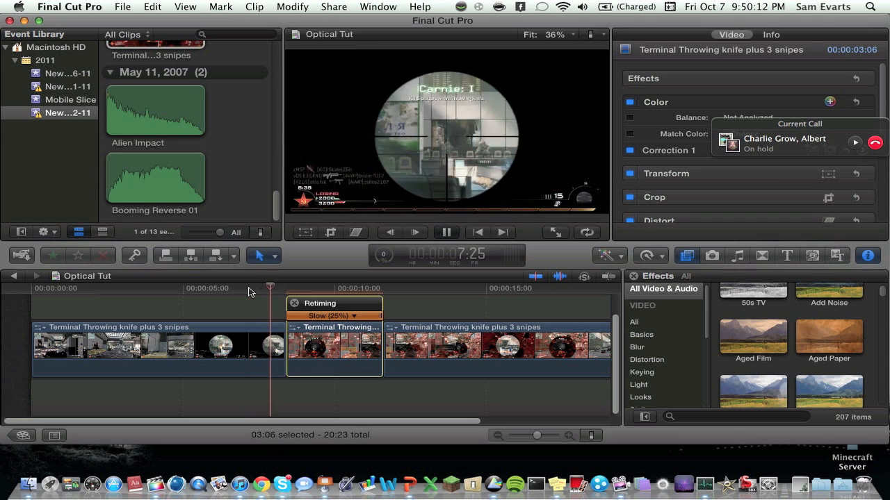
{"action": "left_click", "coordinate": [445, 232]}
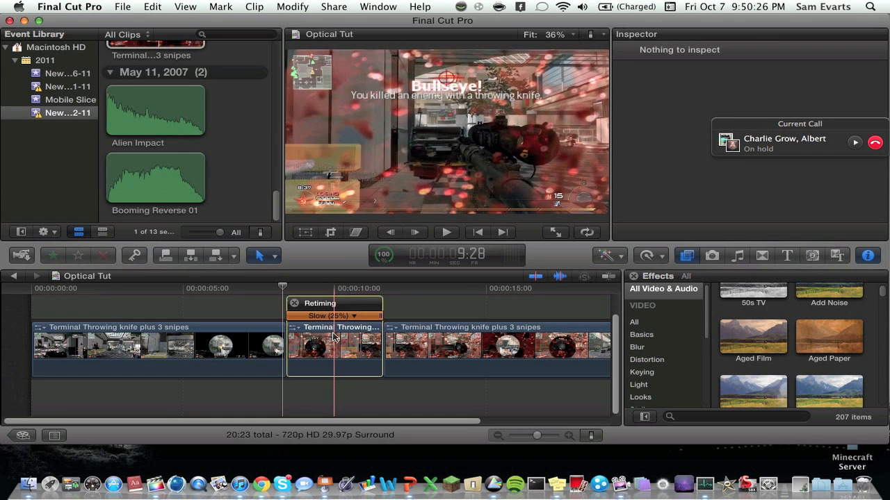
- Set the slowed section's retiming quality to Optical Flow and let analysis run
{"action": "left_click", "coordinate": [645, 256]}
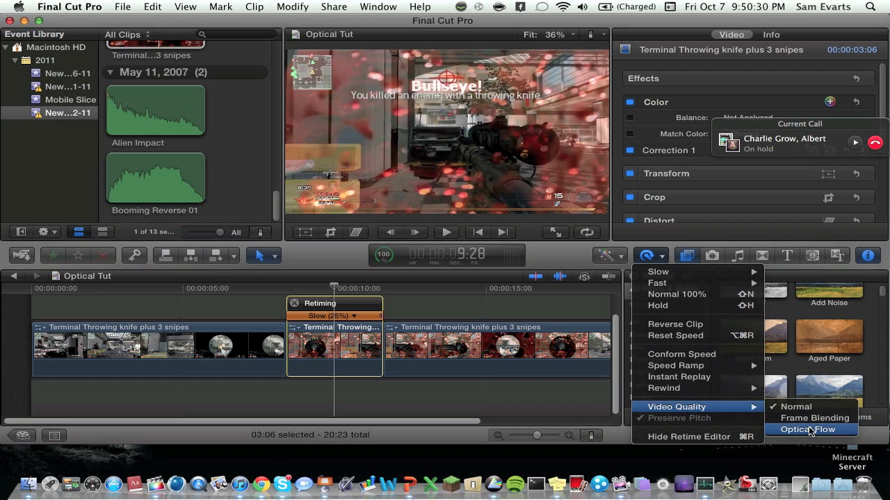
{"action": "left_click", "coordinate": [809, 429]}
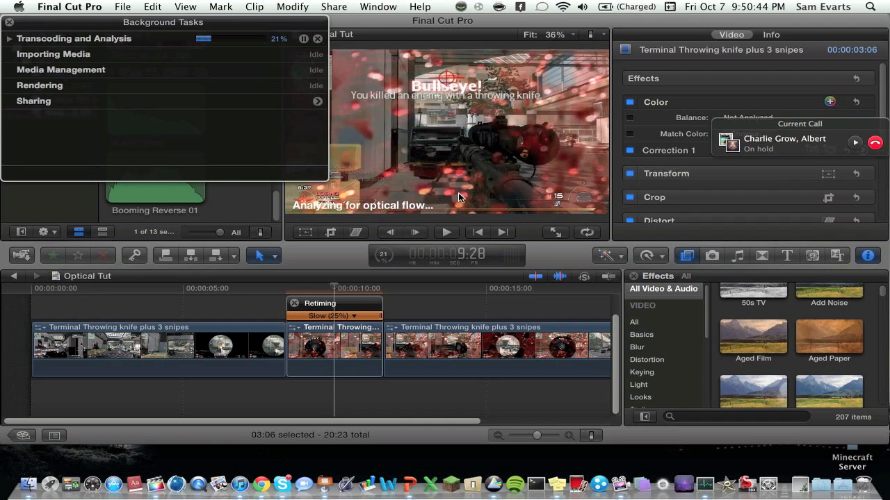
{"action": "mouse_move", "coordinate": [632, 436]}
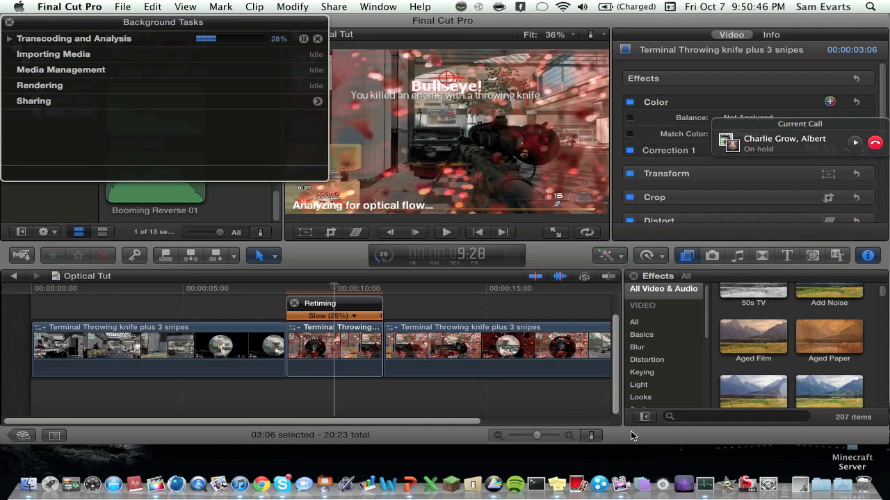
{"action": "mouse_move", "coordinate": [265, 87]}
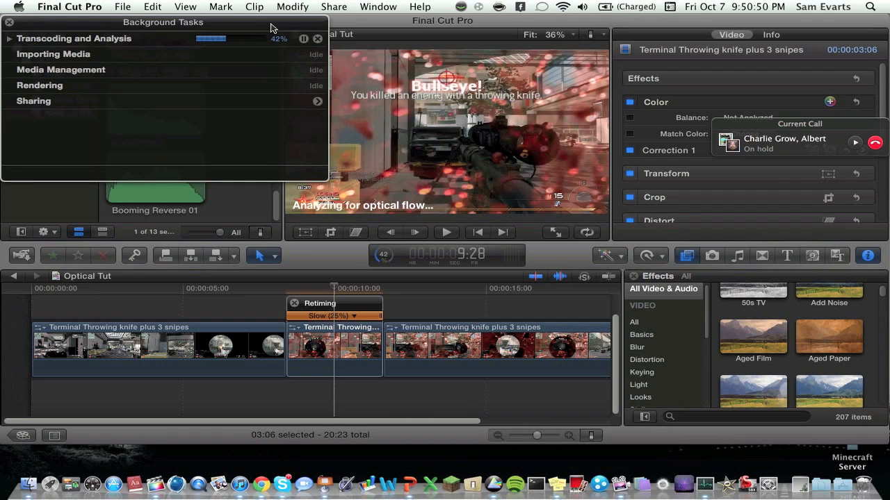
{"action": "mouse_move", "coordinate": [499, 113]}
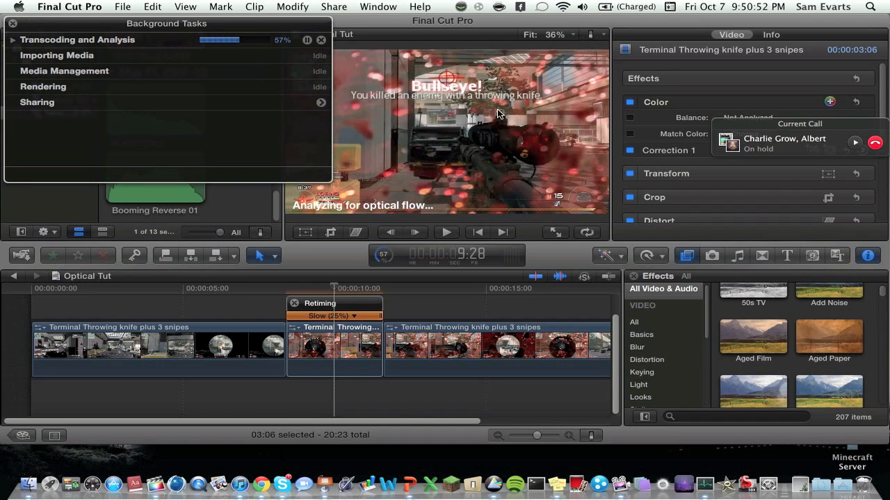
{"action": "mouse_move", "coordinate": [616, 160]}
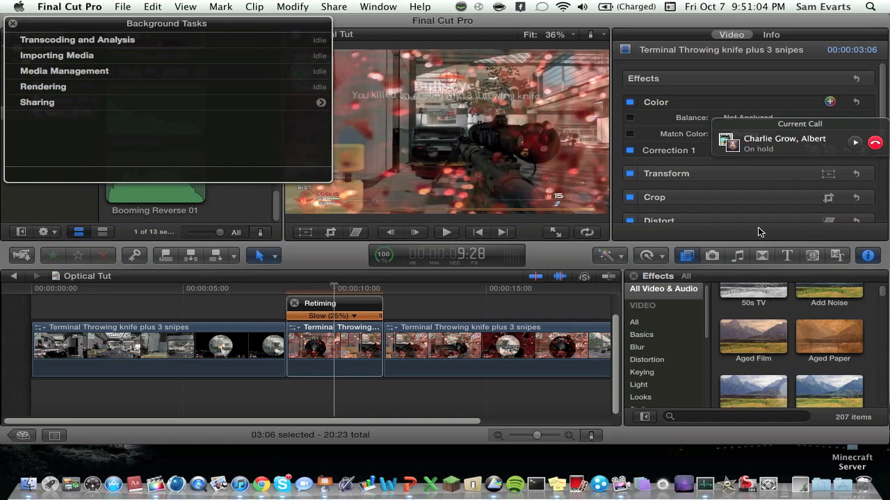
{"action": "mouse_move", "coordinate": [48, 32]}
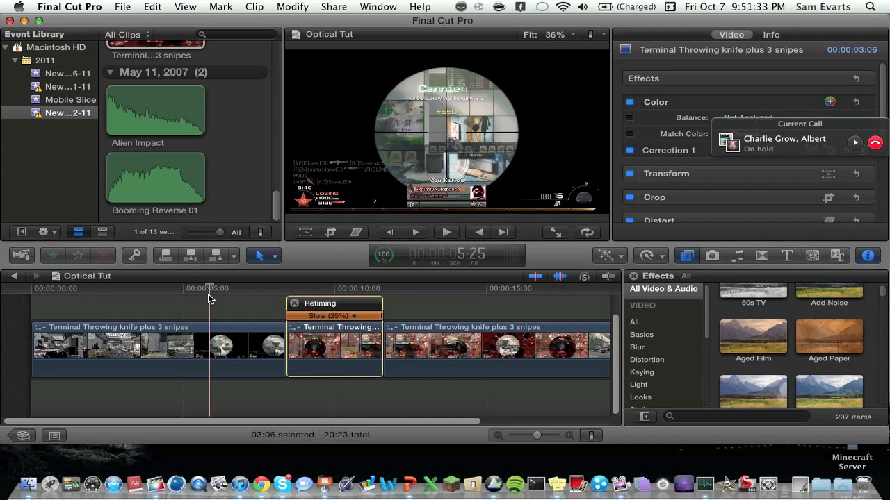
{"action": "left_click", "coordinate": [445, 232]}
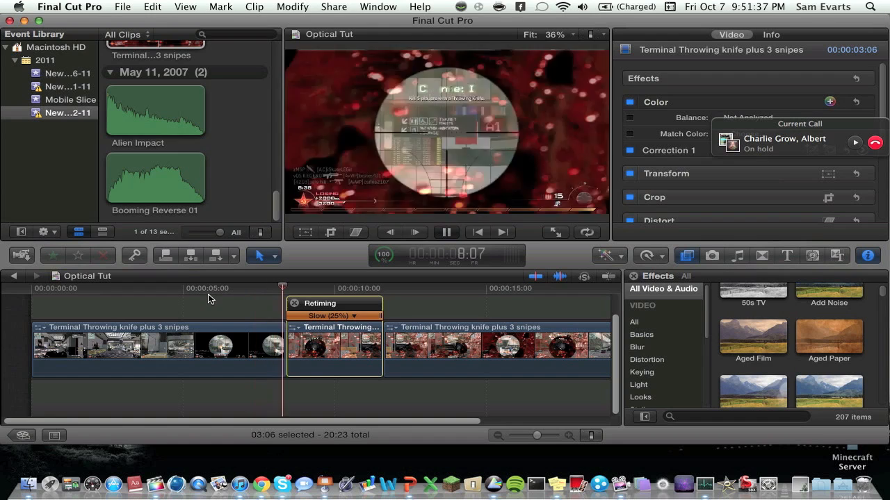
{"action": "left_click", "coordinate": [446, 232]}
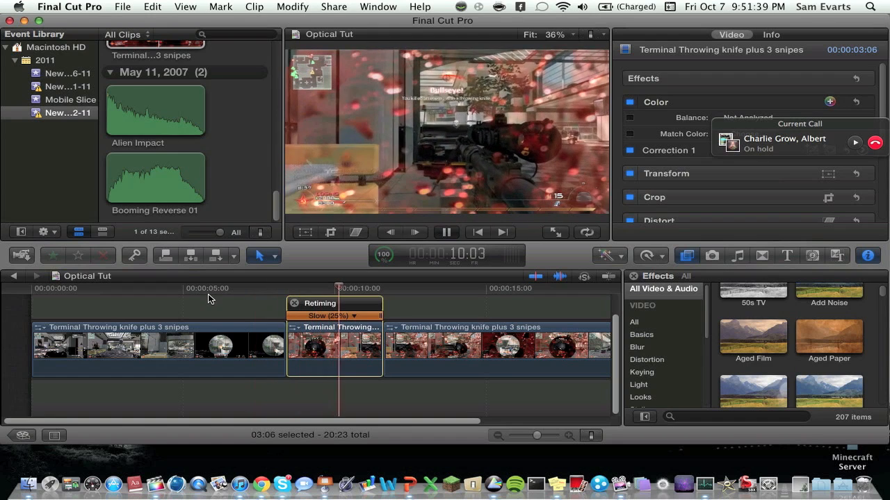
{"action": "left_click", "coordinate": [445, 232]}
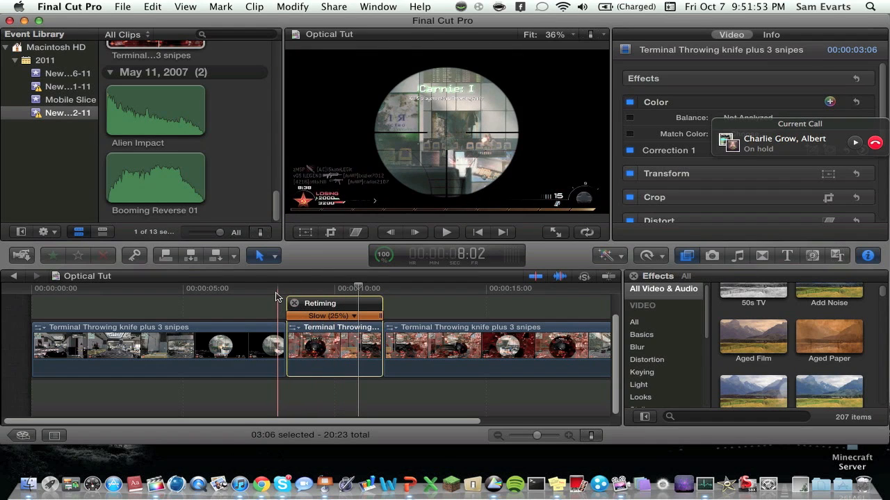
{"action": "left_click", "coordinate": [233, 302]}
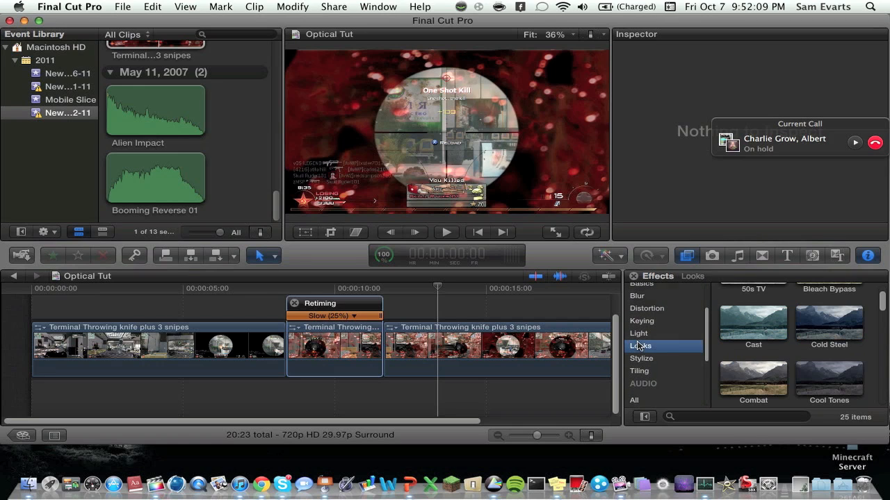
- Scroll through the Looks effects thumbnails toward Heat Wave
{"action": "scroll", "scroll_direction": "down", "scroll_amount": 3}
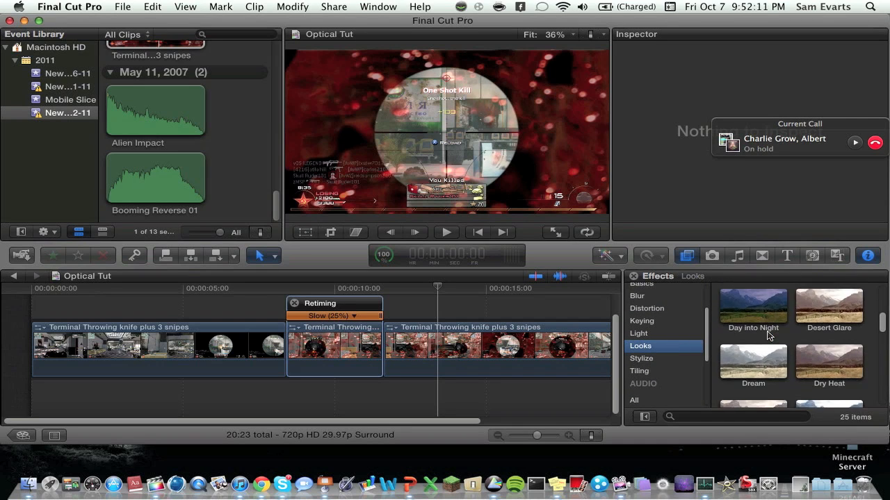
{"action": "scroll", "scroll_direction": "down", "scroll_amount": 3}
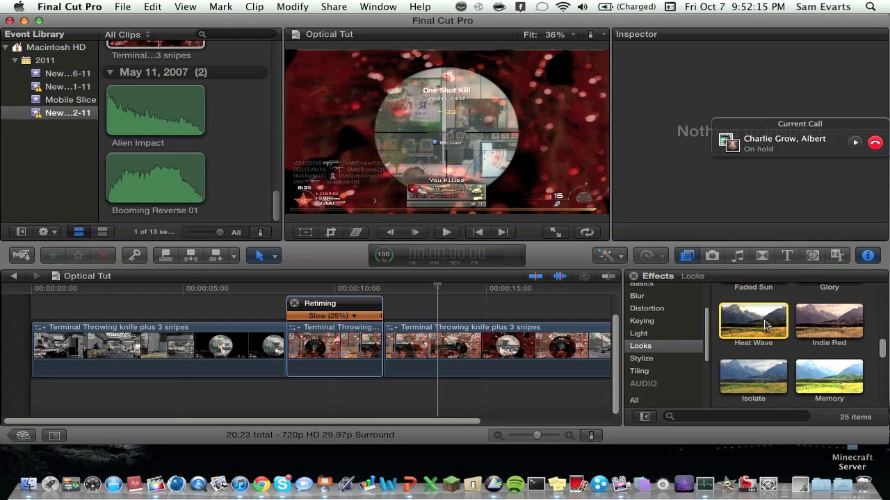
{"action": "scroll", "scroll_direction": "down", "scroll_amount": 3}
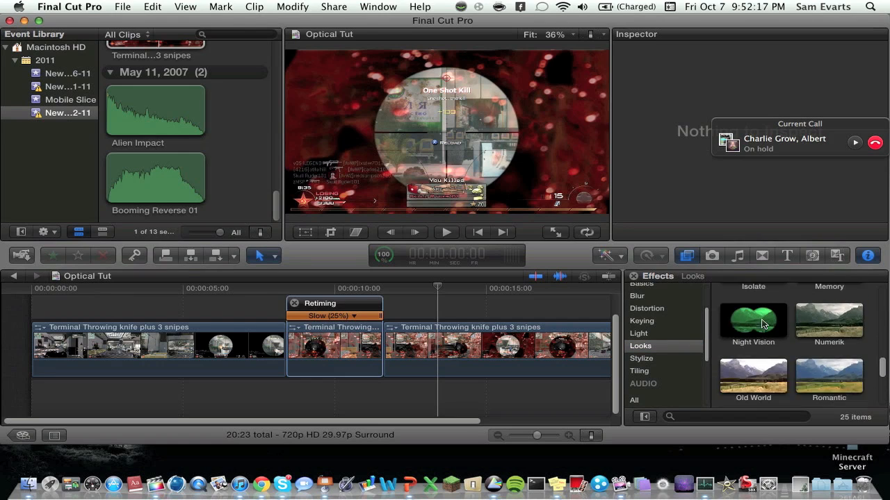
{"action": "scroll", "scroll_direction": "down", "scroll_amount": 3}
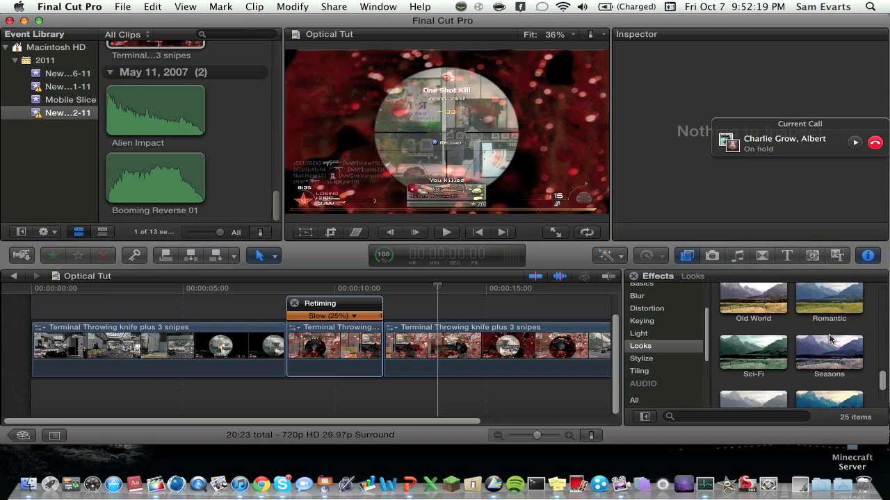
{"action": "scroll", "scroll_direction": "down", "scroll_amount": 3}
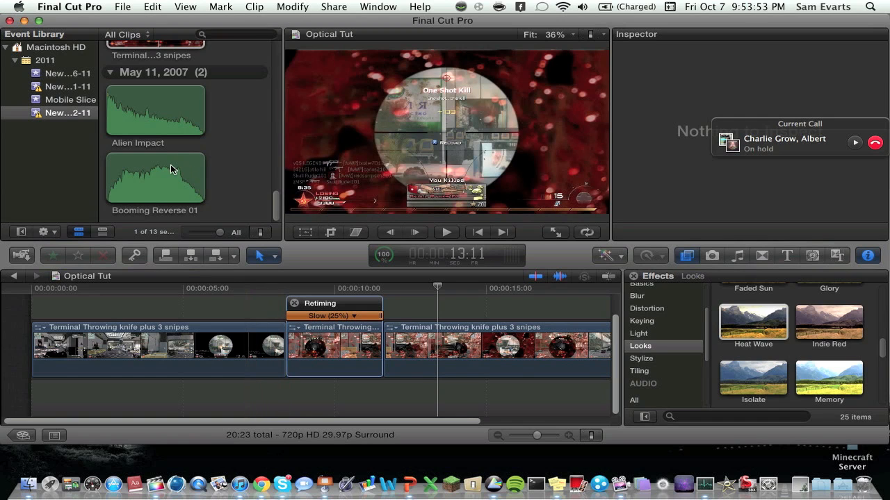
{"action": "scroll", "scroll_direction": "down", "scroll_amount": 3}
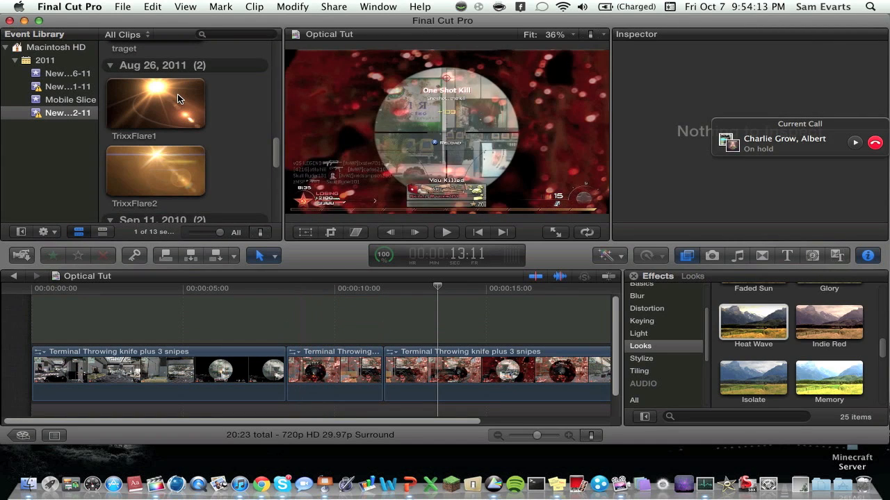
- Place TrixxFlare1 above the slowed section and play it from about five seconds
{"action": "left_click", "coordinate": [167, 104]}
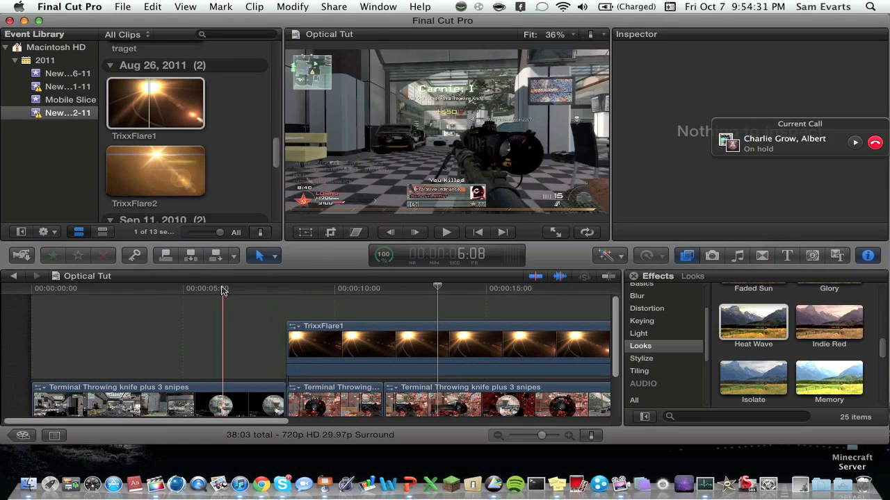
{"action": "left_click", "coordinate": [445, 232]}
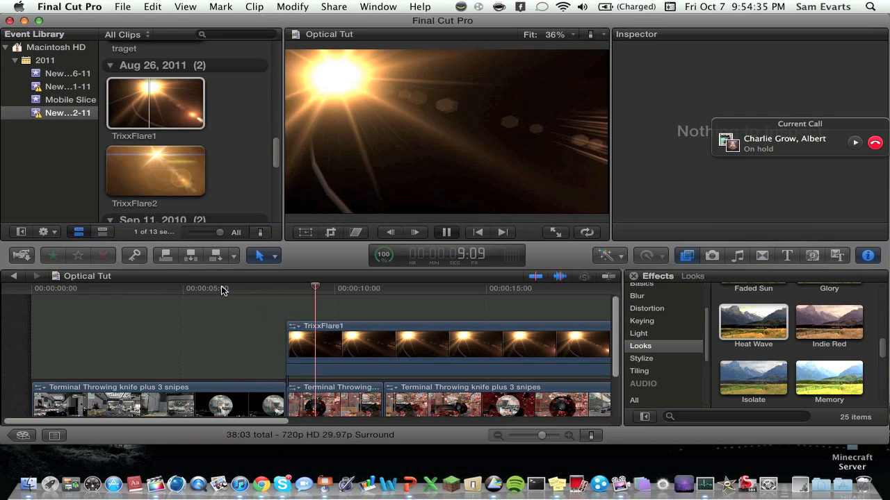
{"action": "left_click", "coordinate": [382, 351]}
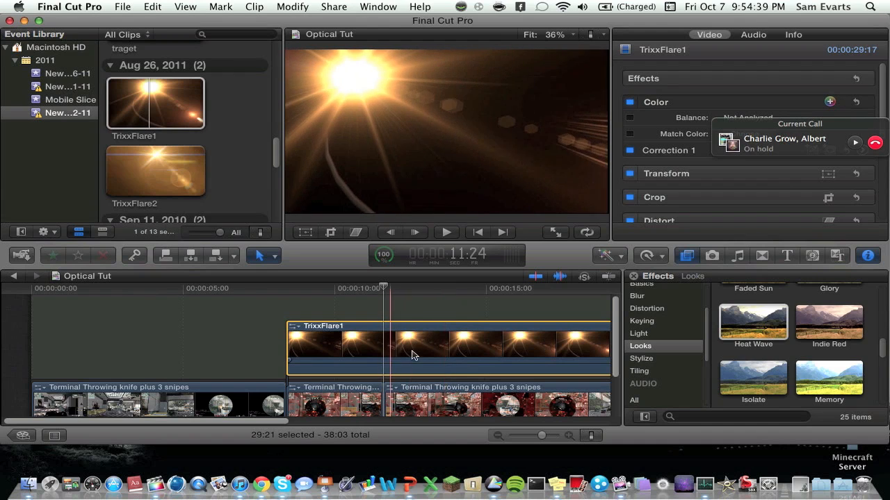
- Set TrixxFlare1's Compositing Blend Mode to Screen in the Video Inspector
{"action": "scroll", "scroll_direction": "down", "scroll_amount": 3}
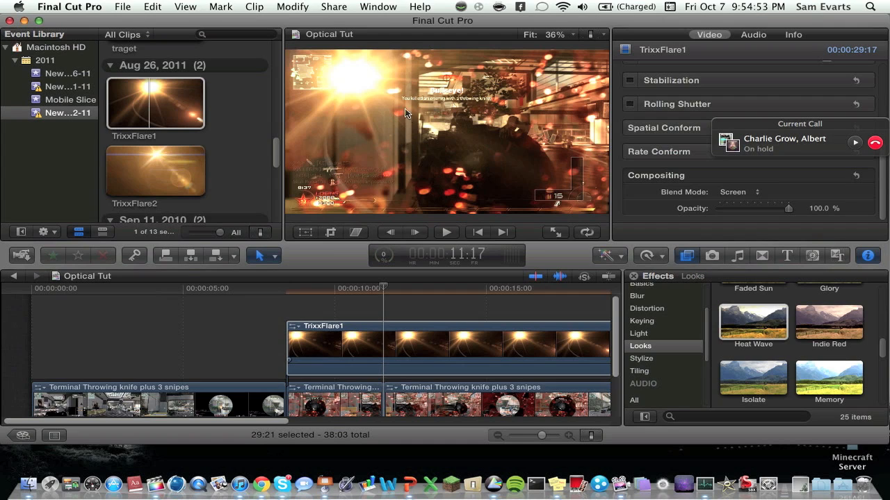
{"action": "mouse_move", "coordinate": [528, 86]}
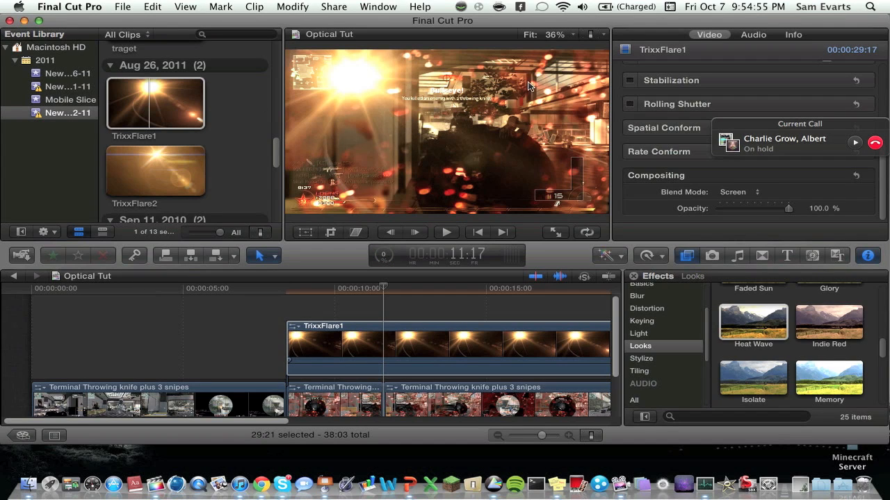
{"action": "mouse_move", "coordinate": [371, 118]}
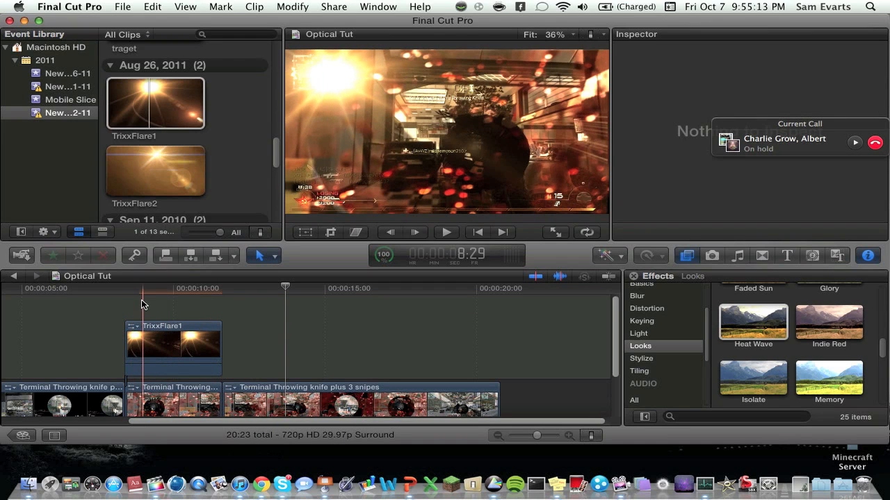
{"action": "left_click", "coordinate": [446, 232]}
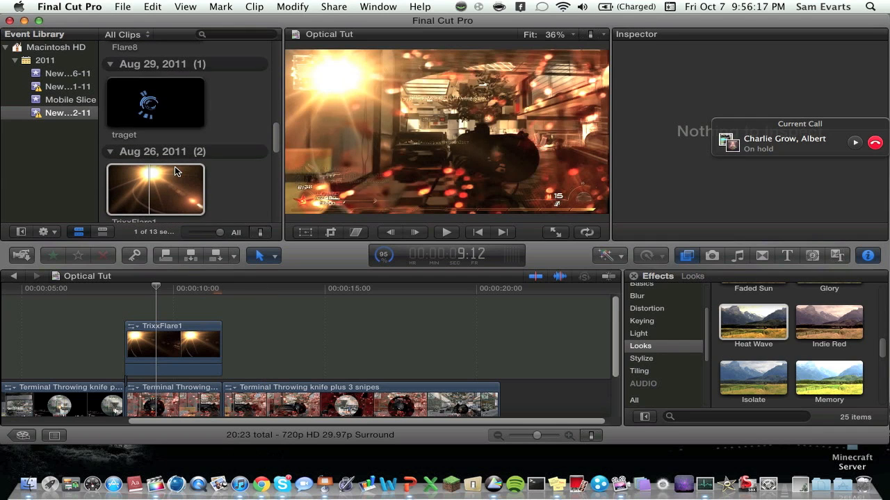
{"action": "left_click", "coordinate": [155, 103]}
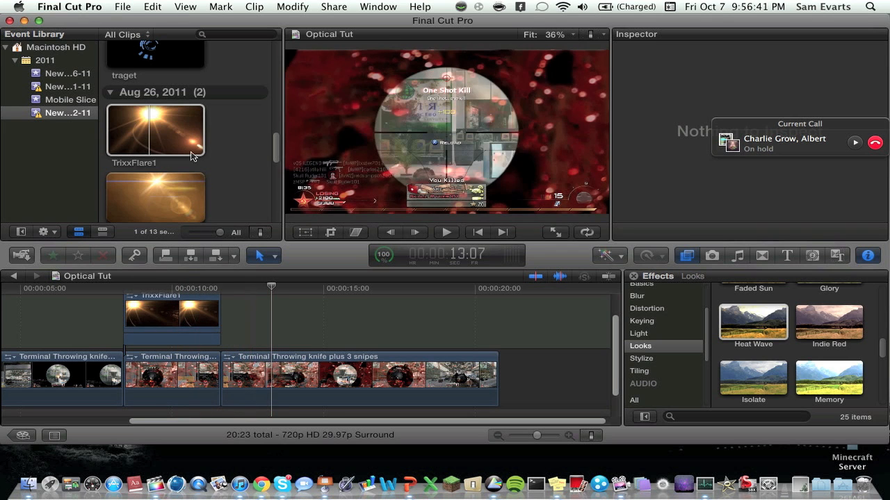
- Pick the Big Explosion sound effect and preview it
{"action": "scroll", "scroll_direction": "down", "scroll_amount": 3}
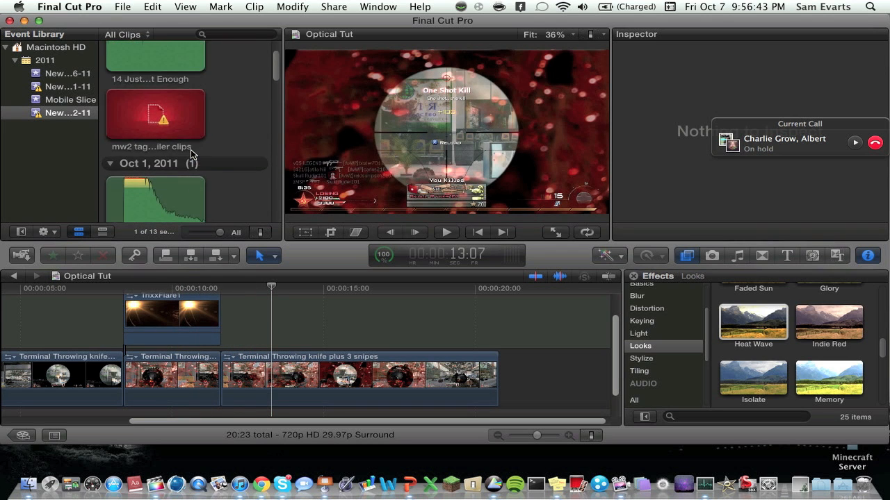
{"action": "left_click", "coordinate": [139, 139]}
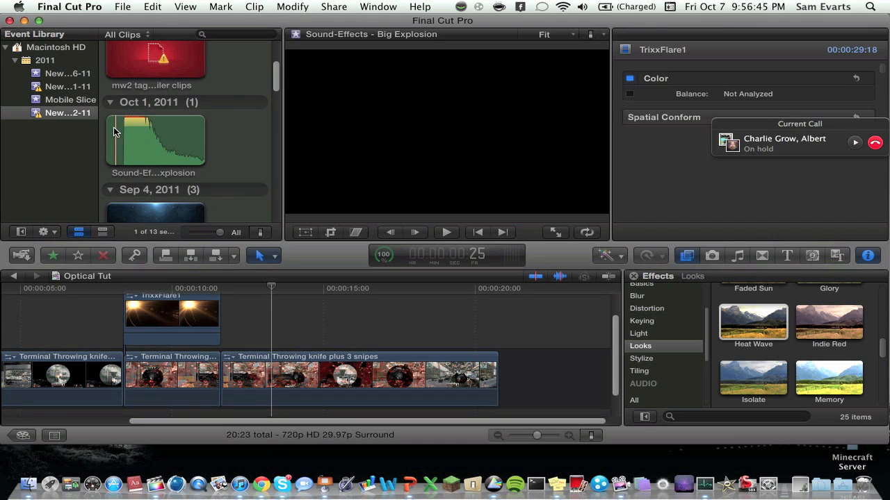
{"action": "left_click", "coordinate": [155, 141]}
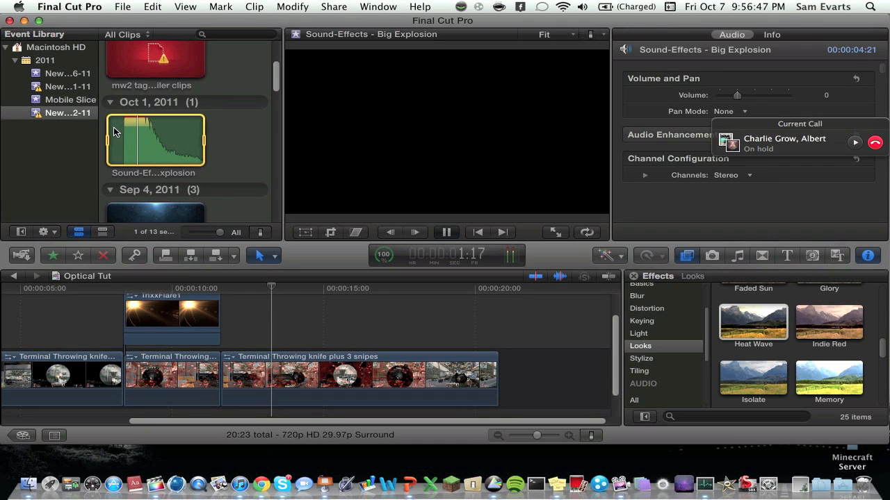
{"action": "left_click", "coordinate": [446, 232]}
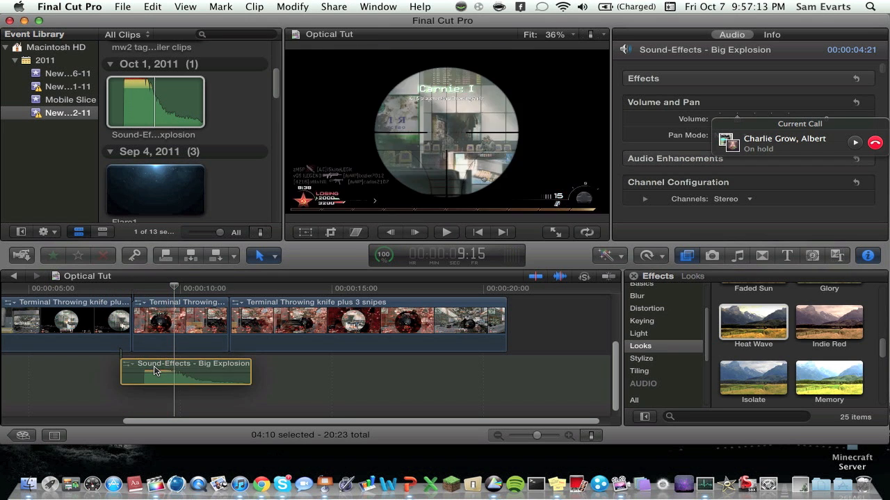
- Position the explosion sound under the clips, lined up with the slowed section
{"action": "left_click_drag", "start_coordinate": [186, 372], "coordinate": [167, 372]}
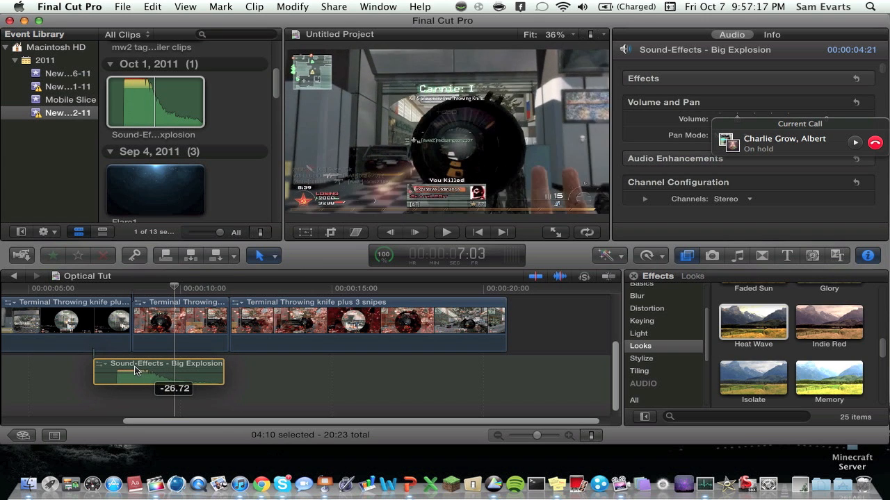
{"action": "left_click_drag", "start_coordinate": [136, 372], "coordinate": [127, 374]}
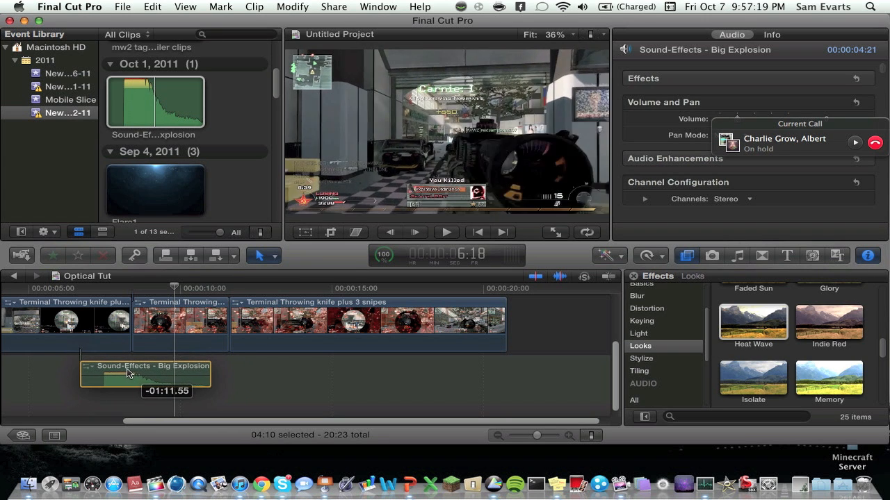
{"action": "left_click_drag", "start_coordinate": [129, 374], "coordinate": [157, 374]}
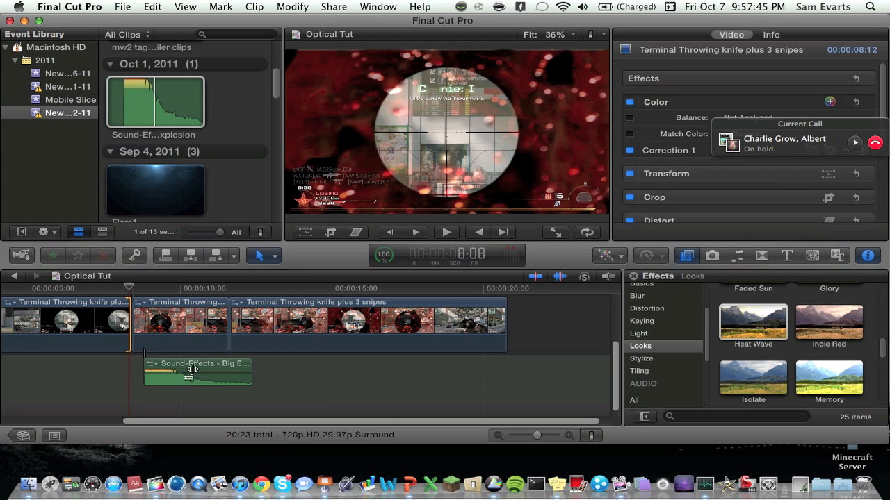
{"action": "left_click_drag", "start_coordinate": [198, 374], "coordinate": [179, 374]}
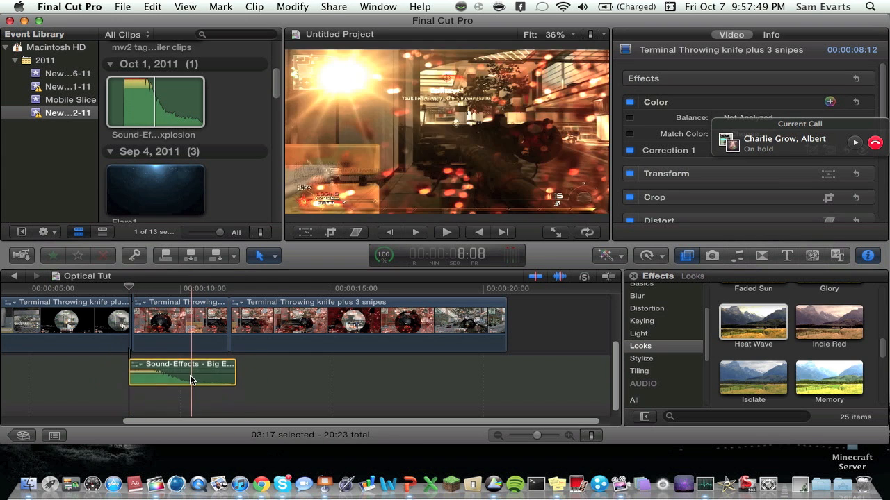
- Raise the explosion sound's volume to +4 and preview from before the explosion
{"action": "left_click", "coordinate": [182, 372]}
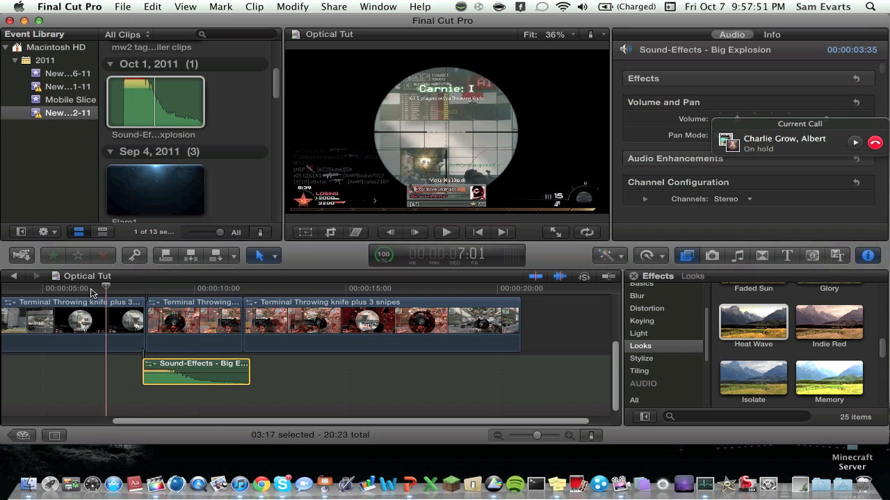
{"action": "left_click", "coordinate": [446, 232]}
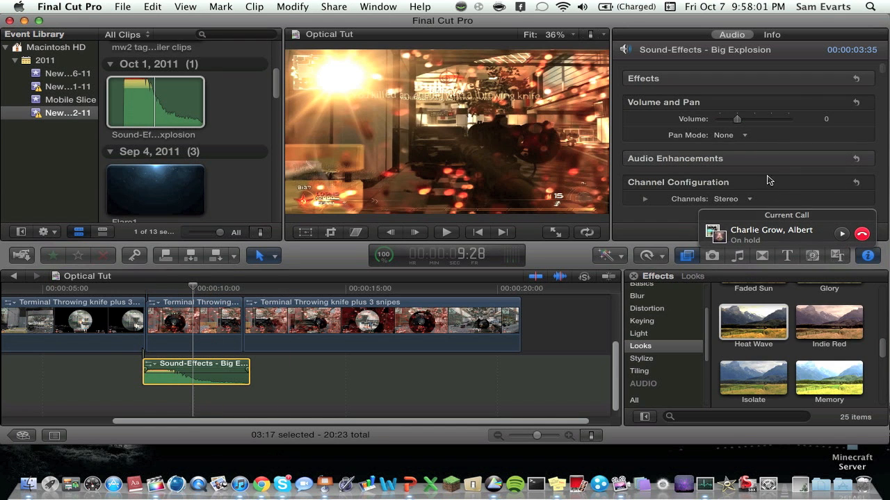
{"action": "left_click_drag", "start_coordinate": [737, 119], "coordinate": [742, 119]}
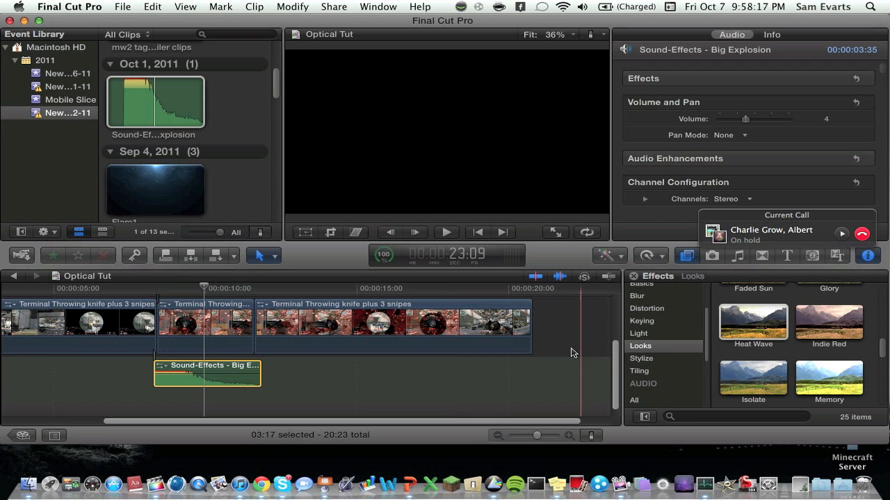
{"action": "left_click", "coordinate": [445, 232]}
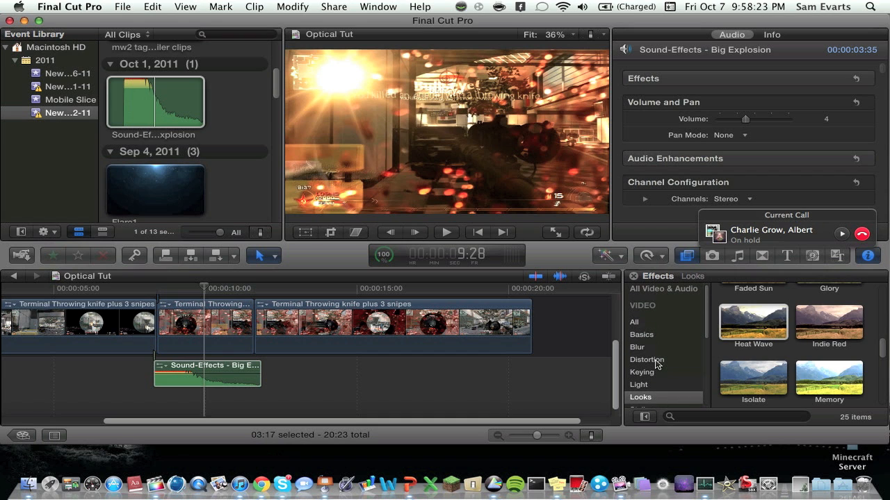
- Drag the Distortion effect Earthquake onto the explosion shot and replay the shaking section
{"action": "left_click", "coordinate": [647, 359]}
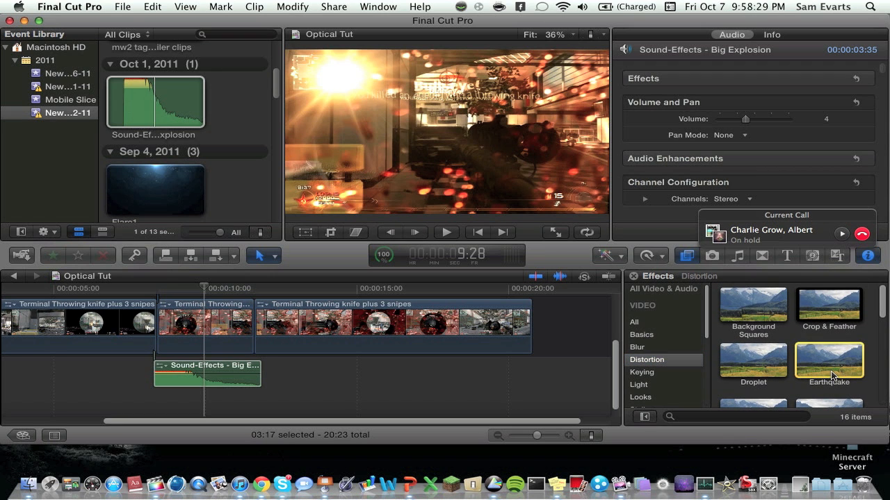
{"action": "left_click_drag", "start_coordinate": [828, 360], "coordinate": [556, 345]}
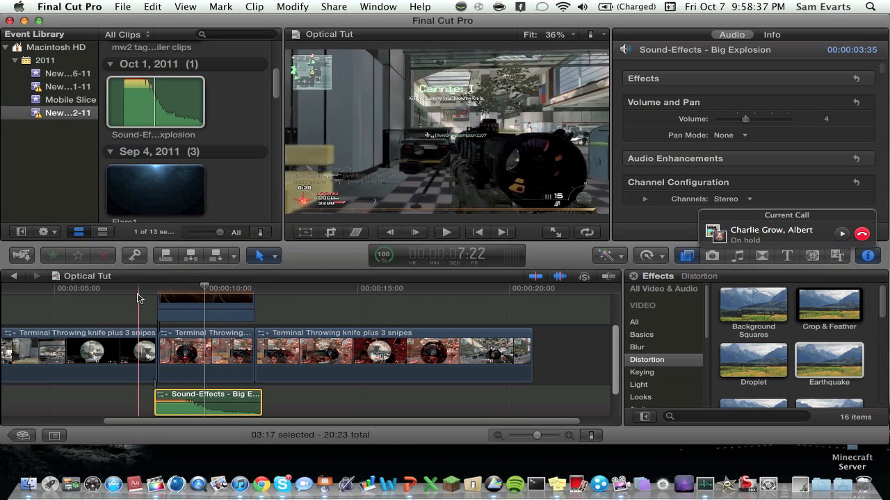
{"action": "left_click", "coordinate": [446, 232]}
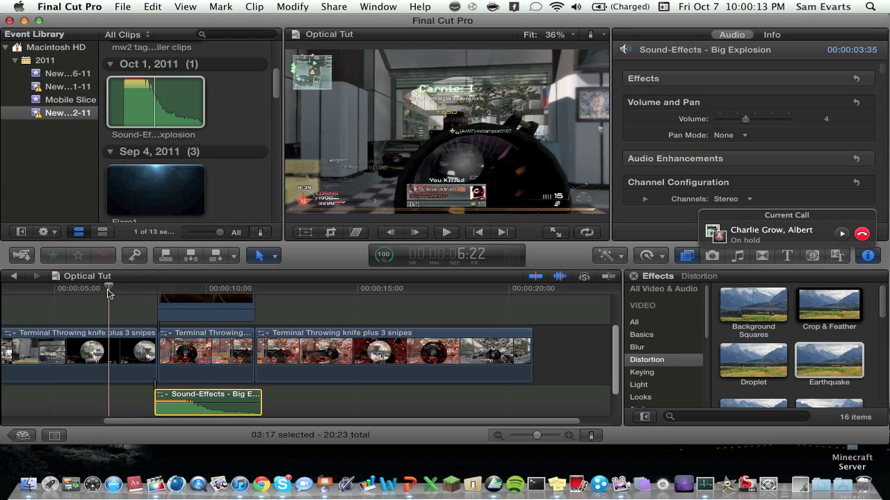
{"action": "left_click", "coordinate": [445, 232]}
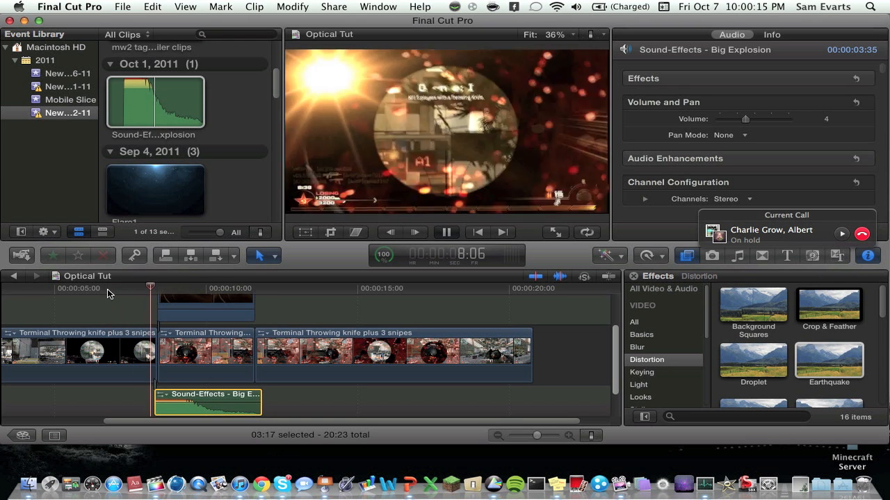
{"action": "left_click", "coordinate": [445, 233]}
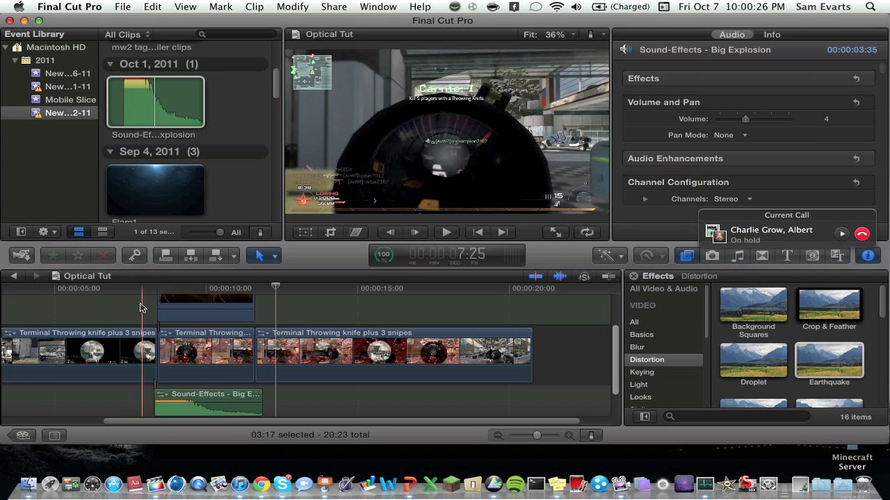
- Save the current scope frame as the Dial Frame still, trim it short, and review it
{"action": "left_click", "coordinate": [334, 6]}
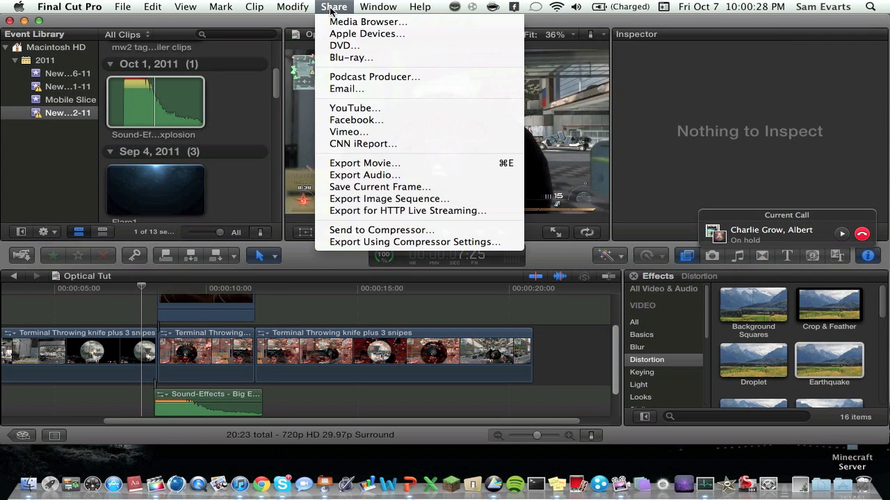
{"action": "left_click", "coordinate": [452, 188]}
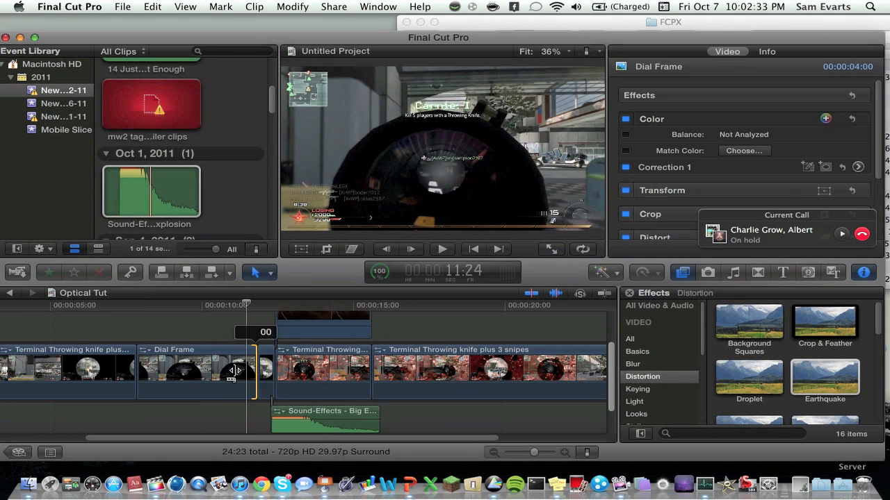
{"action": "left_click_drag", "start_coordinate": [237, 371], "coordinate": [180, 371]}
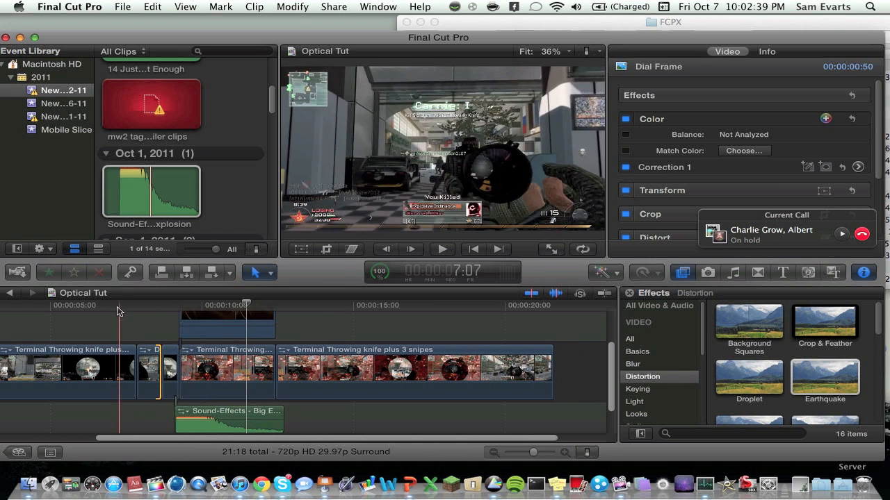
{"action": "left_click", "coordinate": [441, 249]}
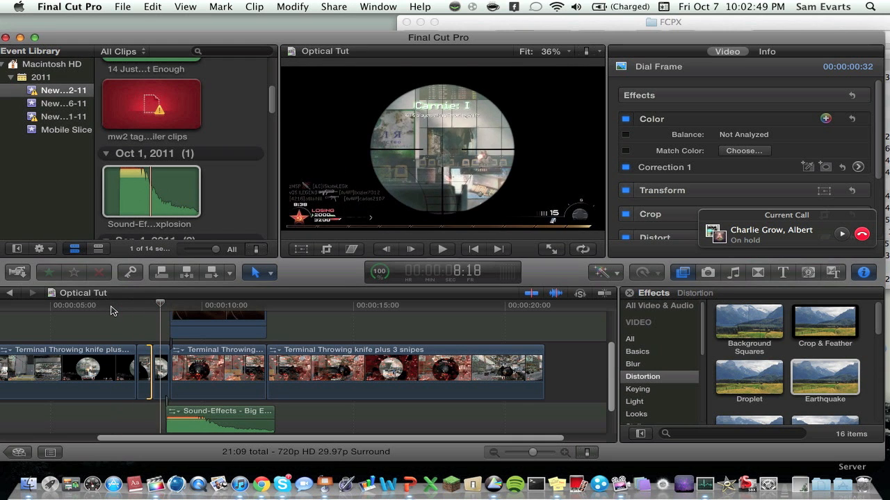
{"action": "left_click", "coordinate": [129, 316]}
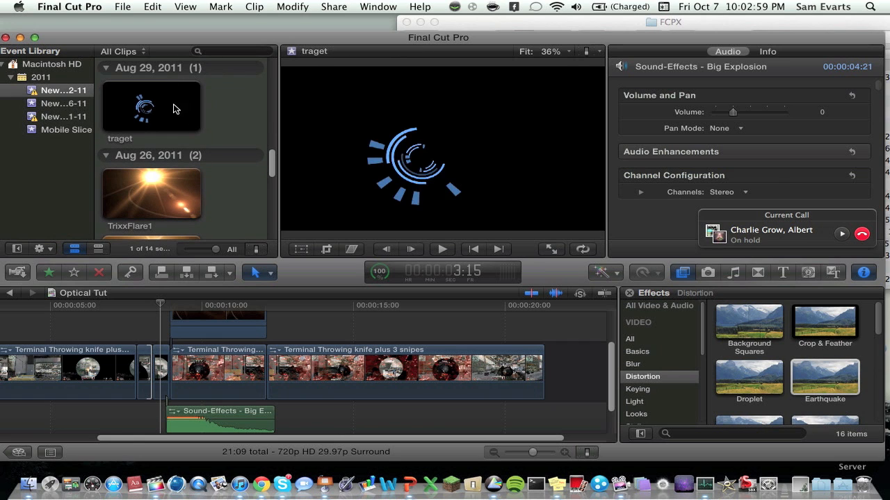
- Connect the traget graphic above the Dial Frame and trim it to match
{"action": "left_click", "coordinate": [151, 106]}
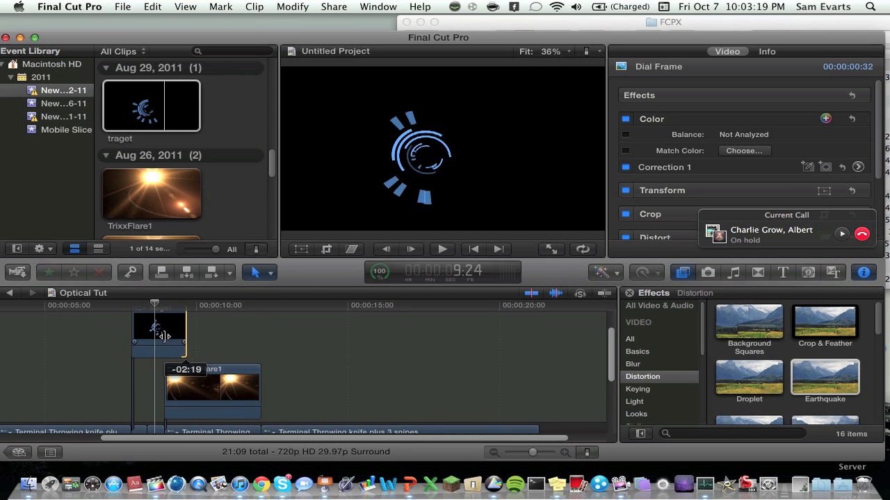
{"action": "left_click_drag", "start_coordinate": [163, 338], "coordinate": [146, 337]}
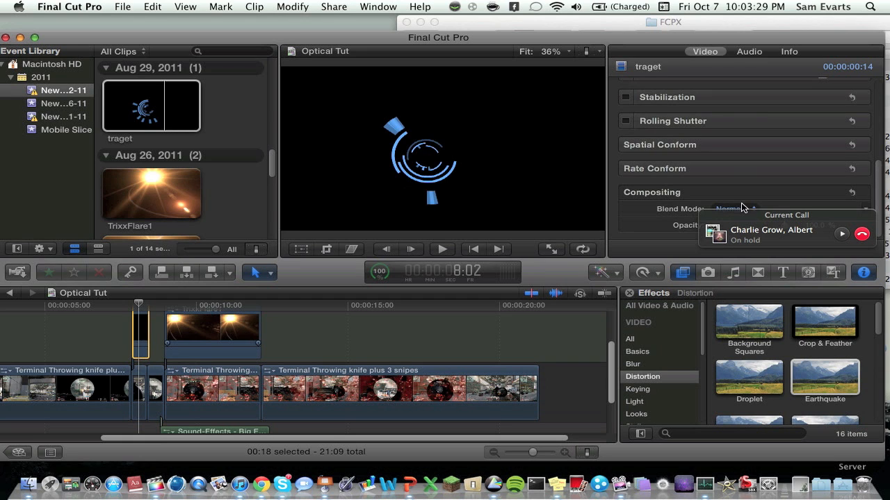
- Set the traget graphic's blend mode to Screen and scale it to fit the scope
{"action": "left_click", "coordinate": [737, 209]}
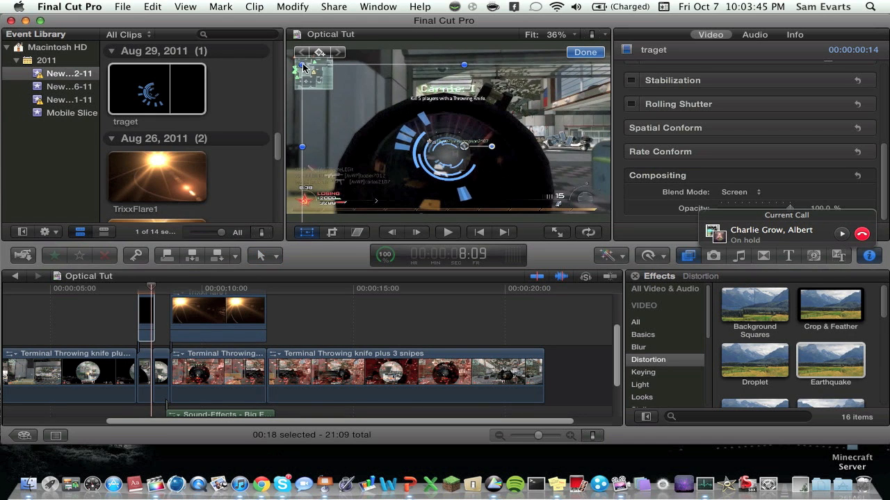
{"action": "left_click_drag", "start_coordinate": [303, 68], "coordinate": [337, 82]}
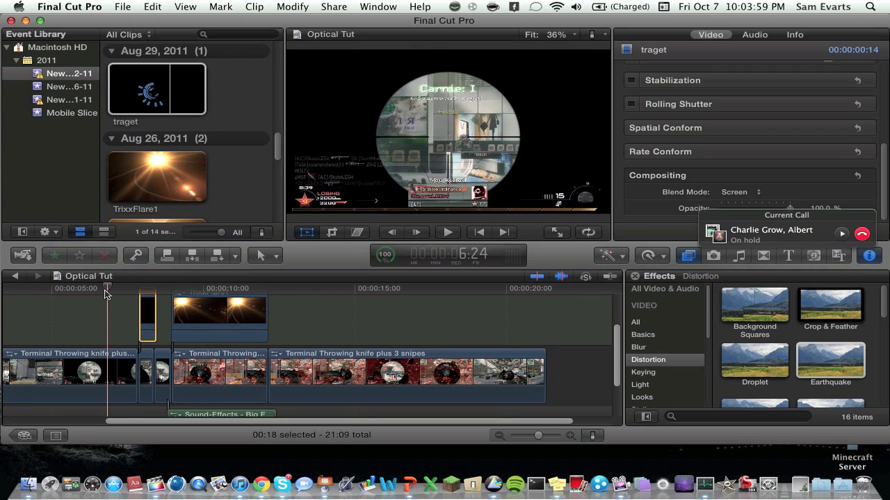
- Close Background Tasks and play the edit from the project start
{"action": "left_click", "coordinate": [447, 232]}
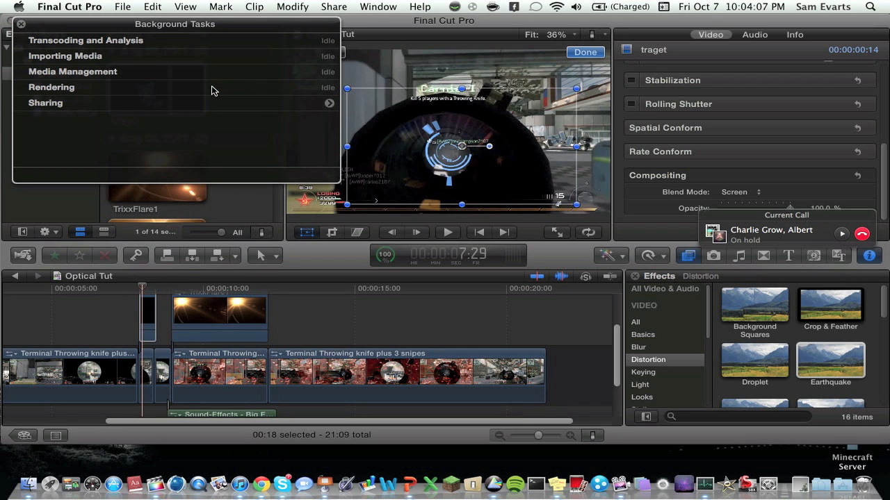
{"action": "left_click", "coordinate": [8, 25]}
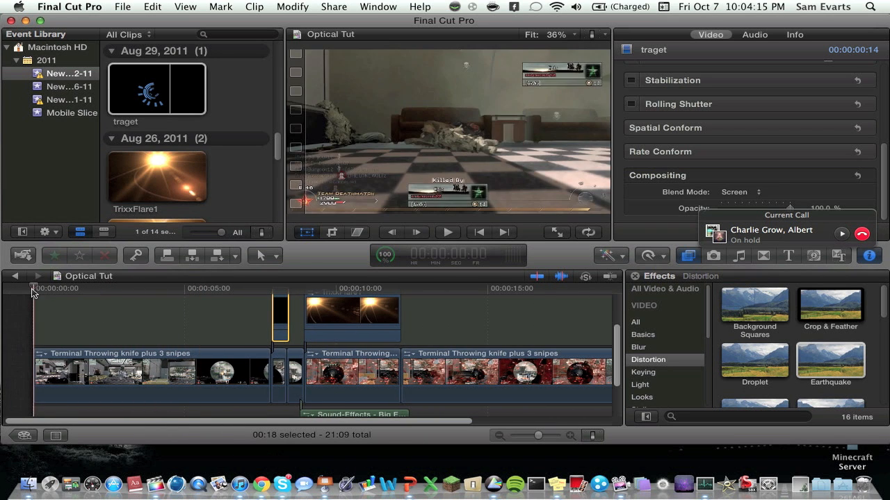
{"action": "left_click", "coordinate": [448, 233]}
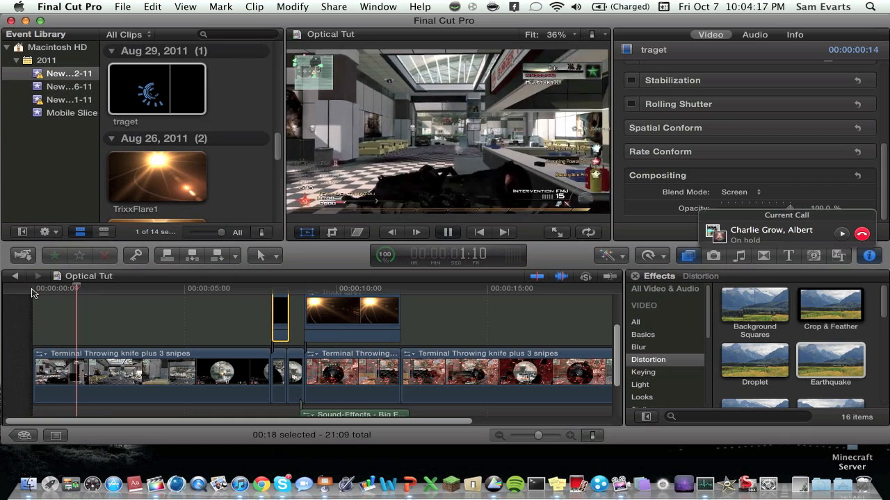
{"action": "left_click", "coordinate": [447, 232]}
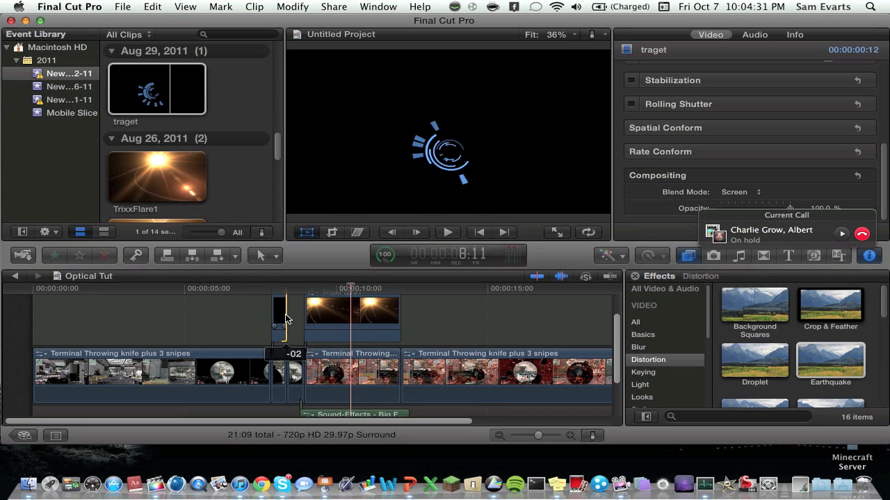
- Trim the target graphic two frames shorter and replay the scope overlay
{"action": "left_click", "coordinate": [240, 289]}
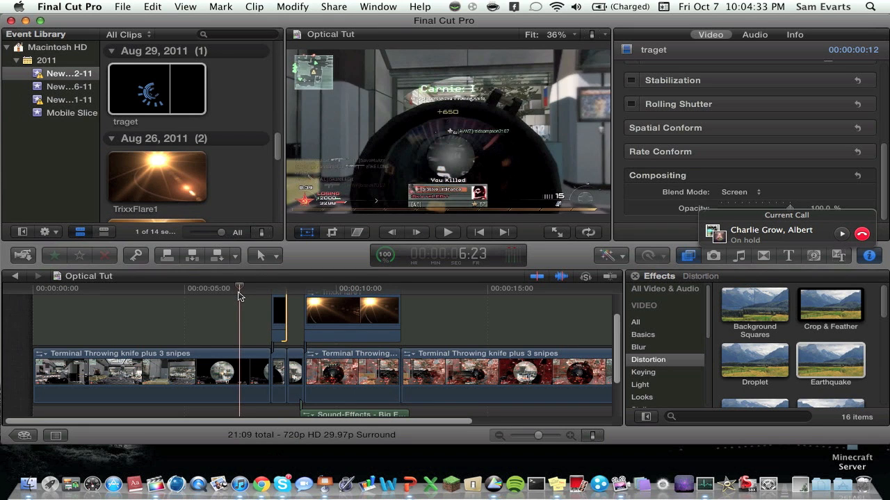
{"action": "left_click", "coordinate": [447, 232]}
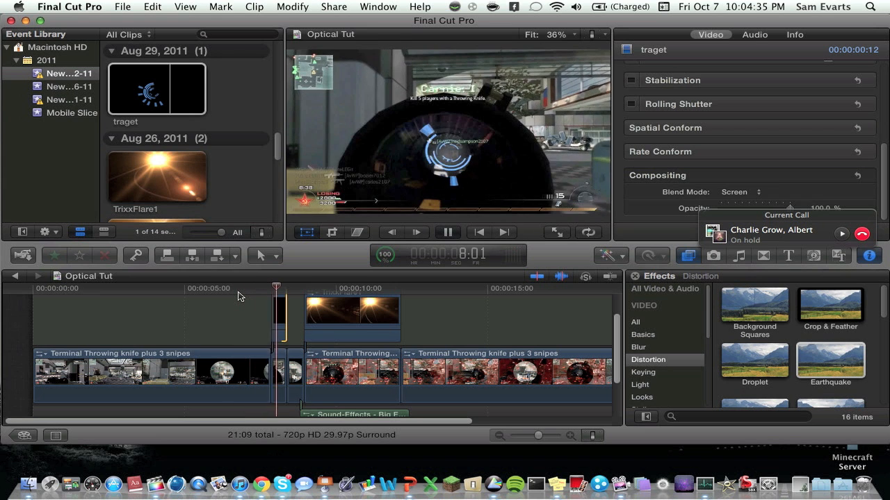
{"action": "left_click", "coordinate": [447, 233]}
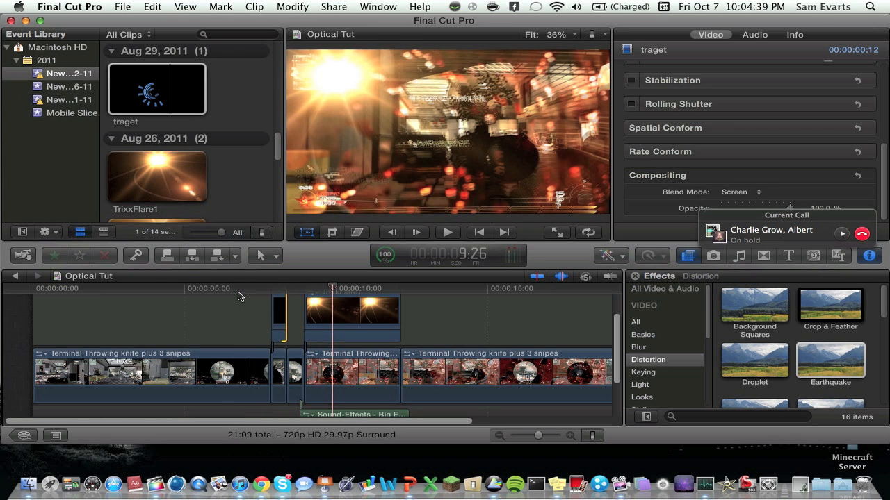
{"action": "mouse_move", "coordinate": [290, 330]}
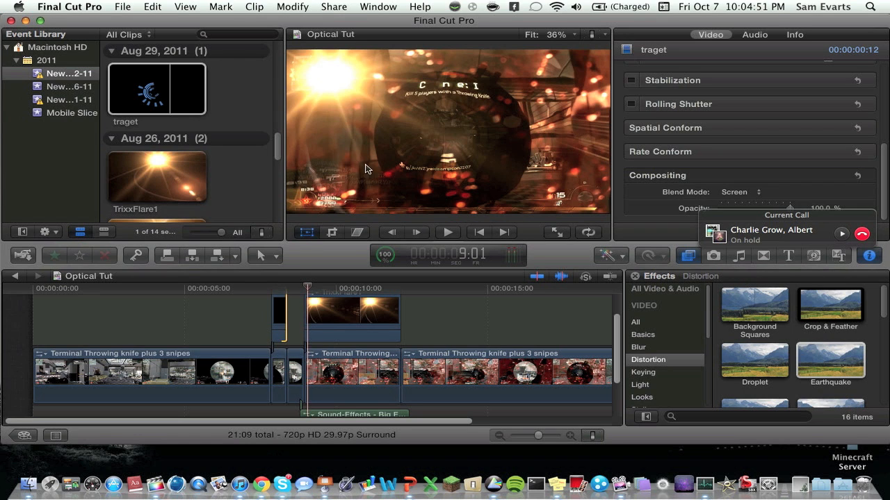
{"action": "mouse_move", "coordinate": [286, 250]}
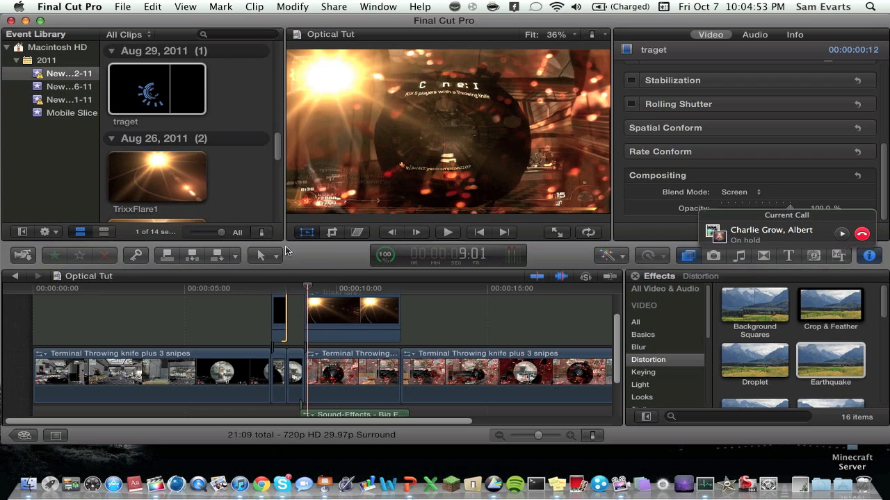
{"action": "mouse_move", "coordinate": [231, 127]}
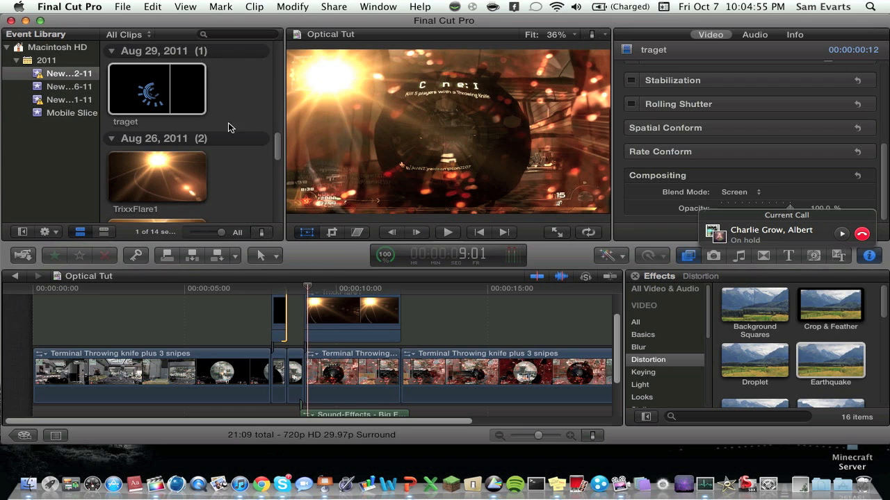
{"action": "left_click", "coordinate": [217, 289]}
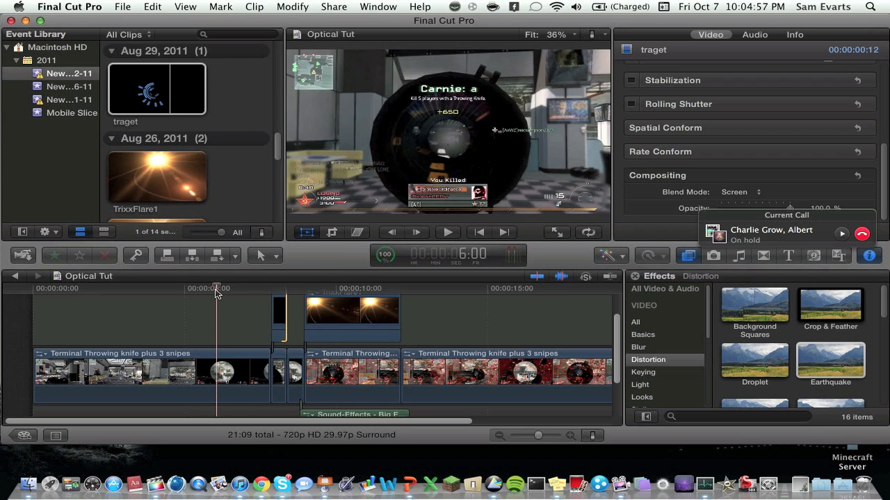